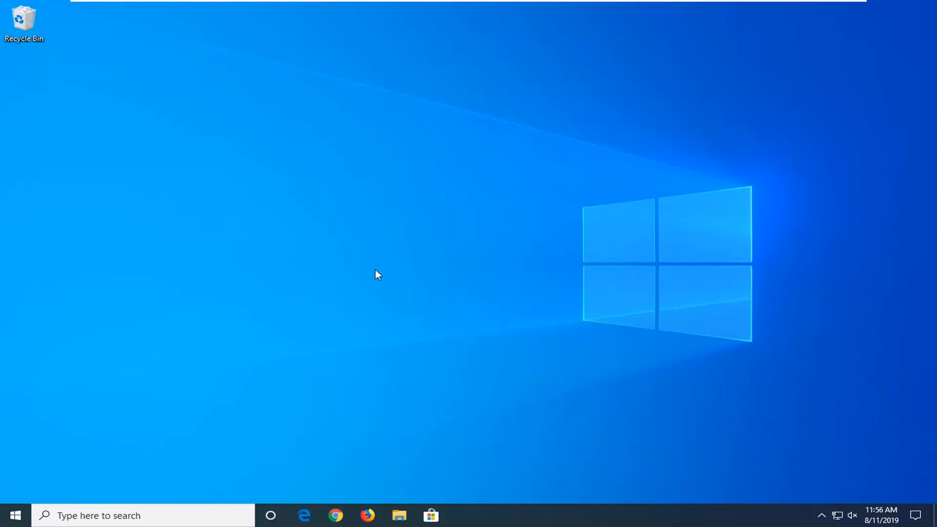
mouse_move(352, 254)
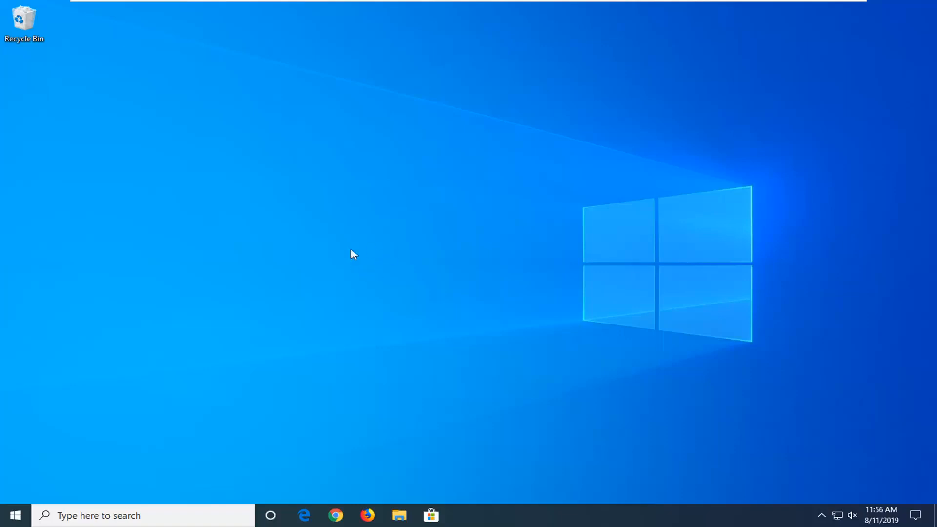
Step: Search the taskbar for 'control panel' and open Control Panel in Large icons view
type("c")
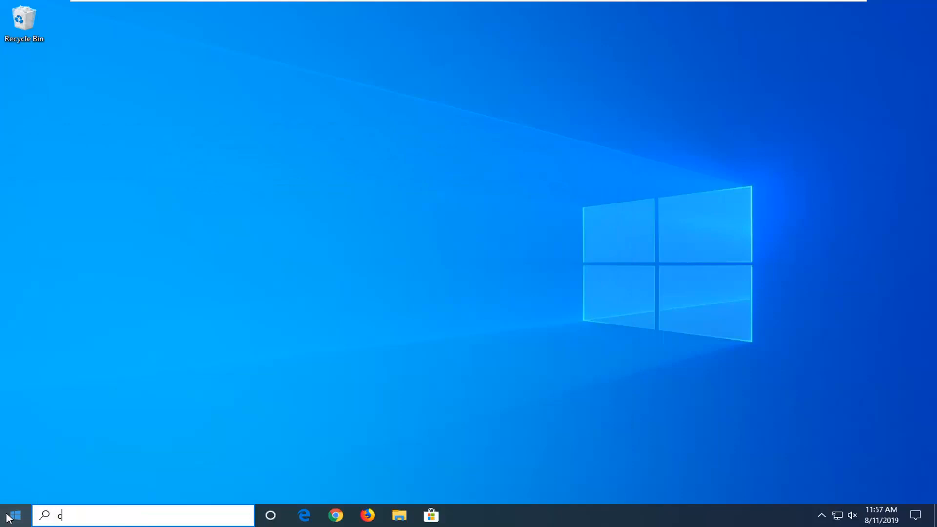
type("ontrol panel")
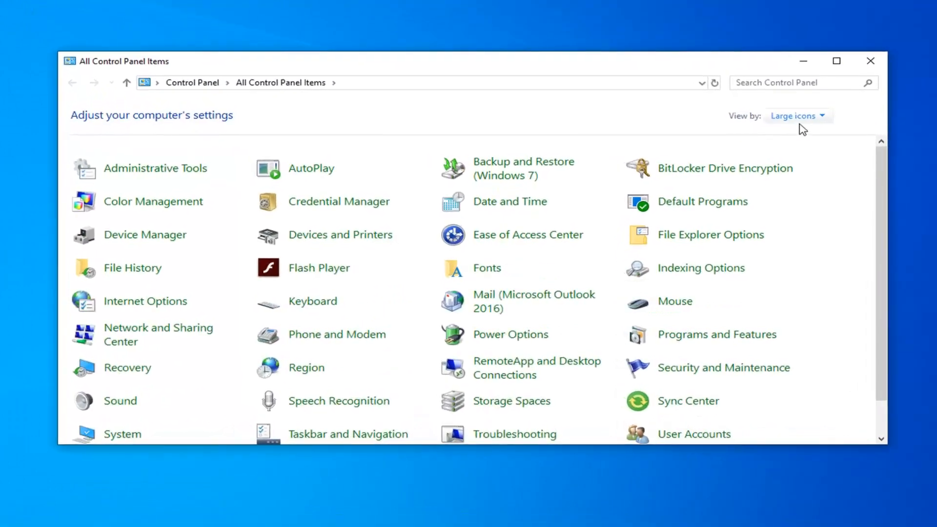
mouse_move(793, 156)
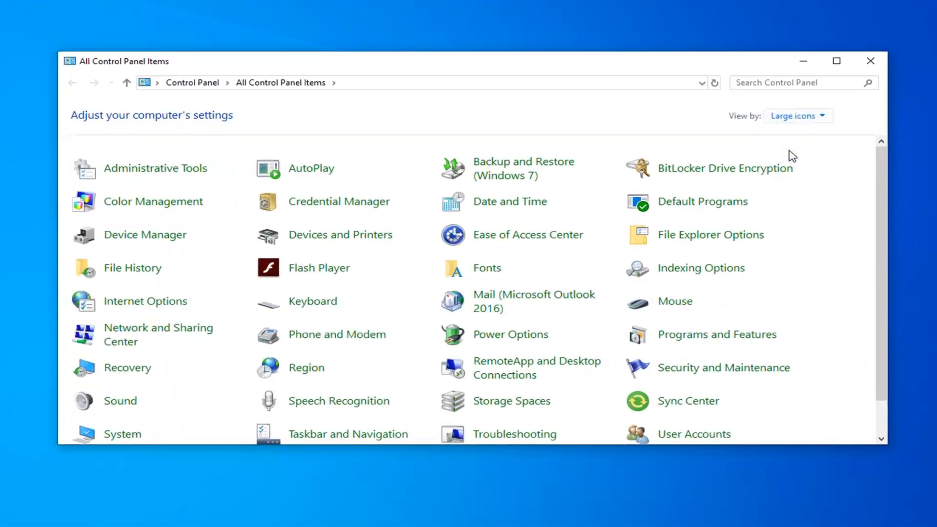
mouse_move(496, 340)
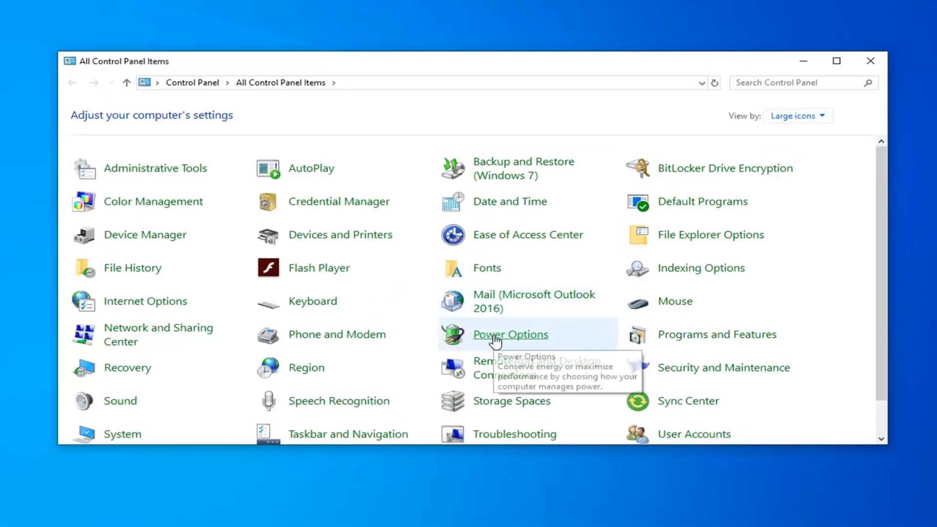
Step: In Power Options, confirm High performance is the selected plan, then close Control Panel
left_click(510, 334)
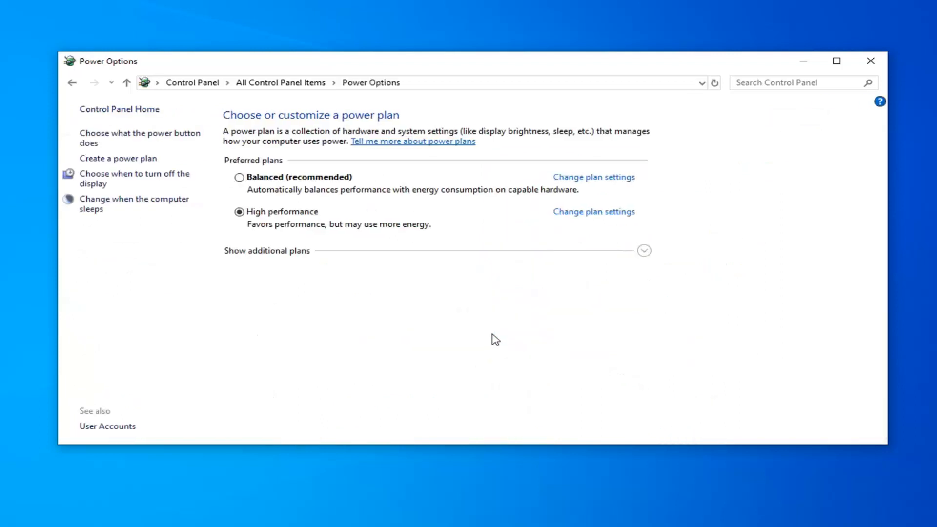
mouse_move(429, 293)
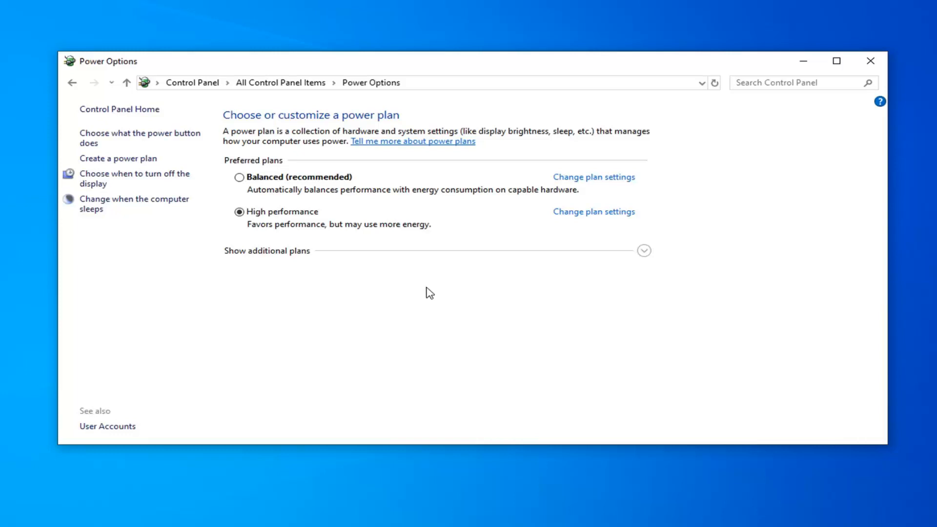
mouse_move(340, 224)
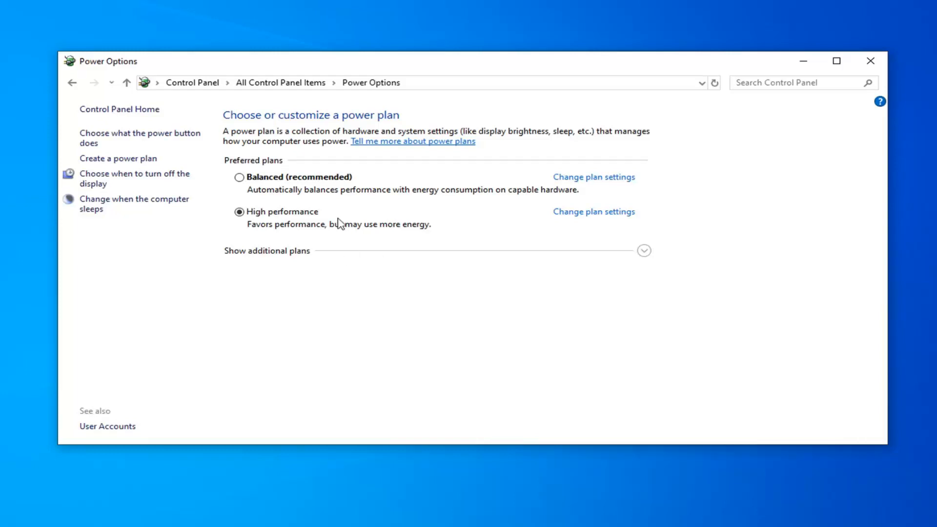
mouse_move(301, 228)
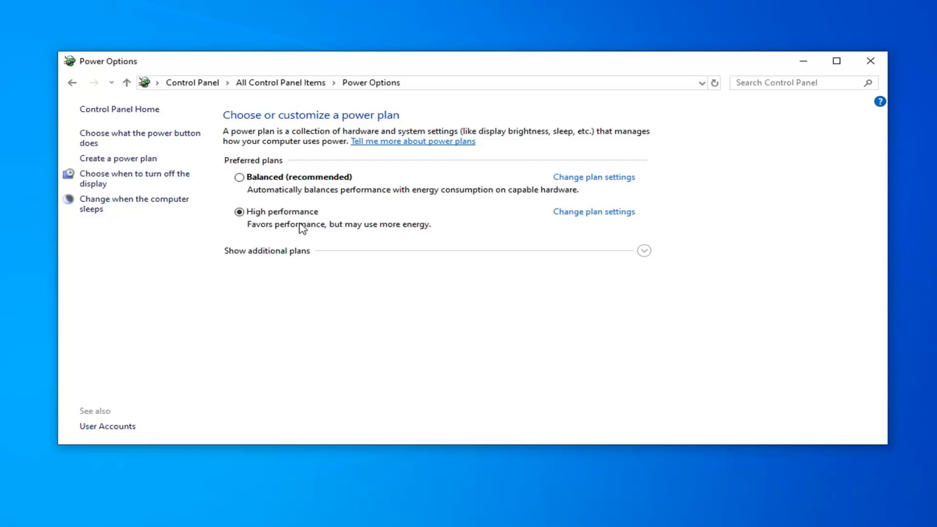
mouse_move(277, 218)
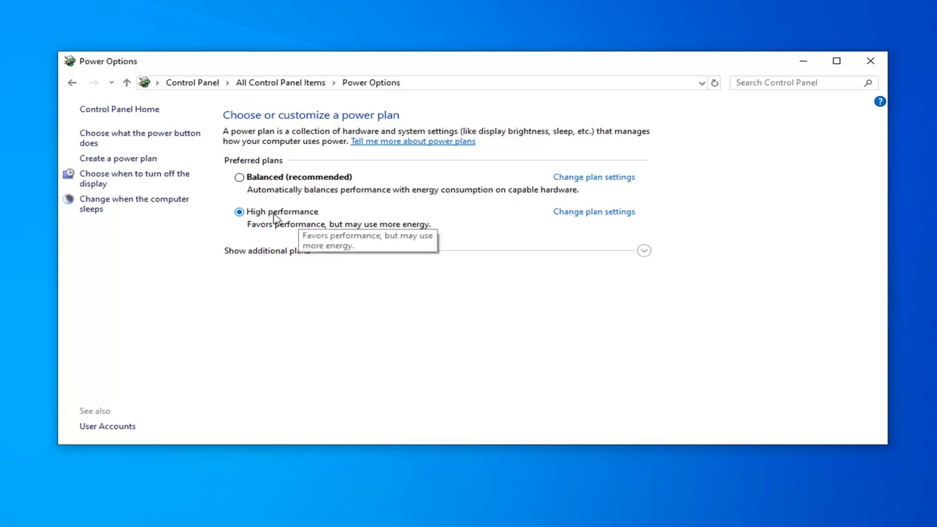
mouse_move(268, 187)
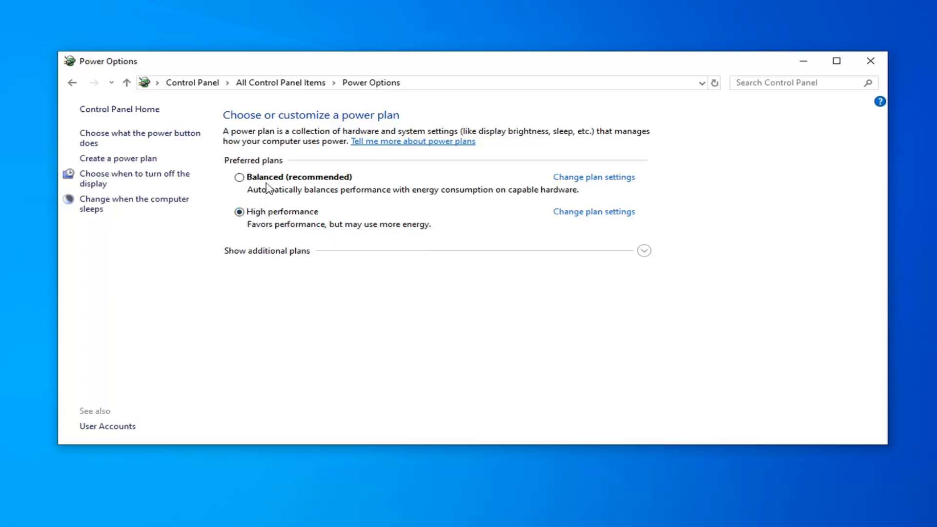
mouse_move(282, 240)
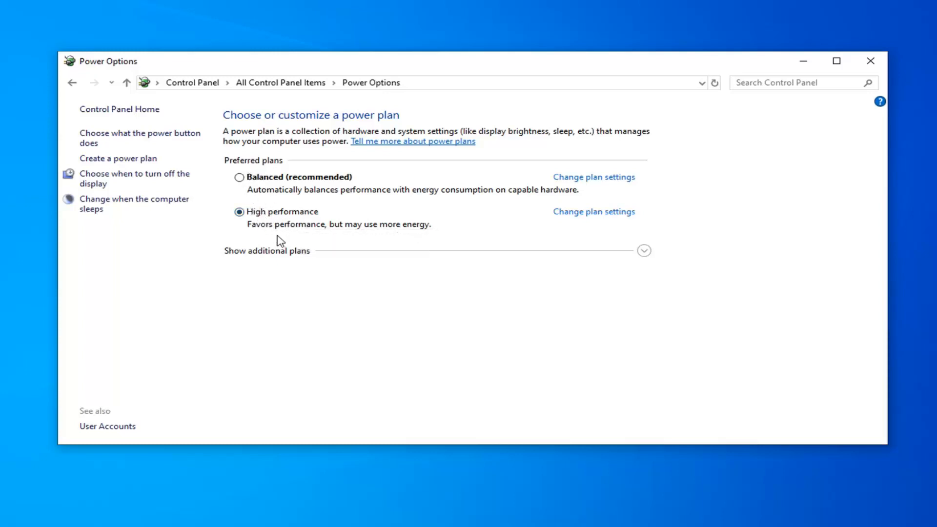
mouse_move(350, 234)
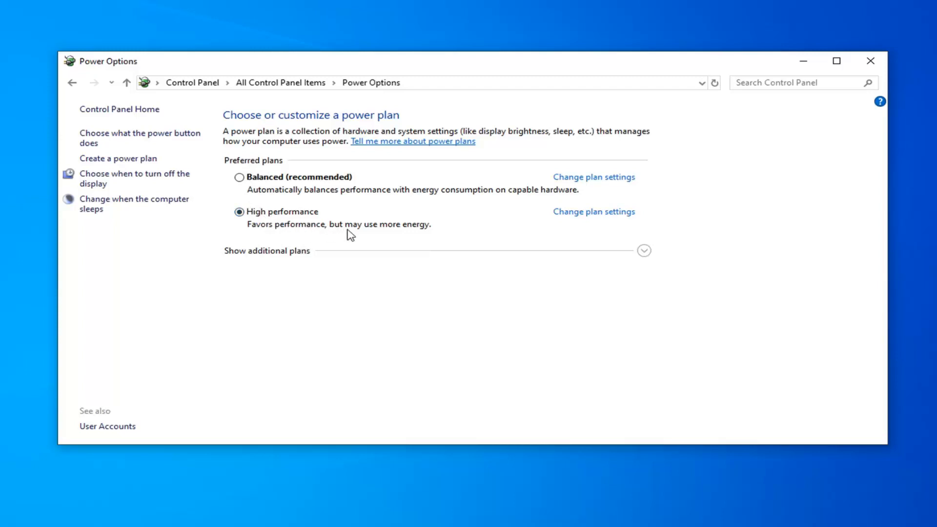
mouse_move(563, 293)
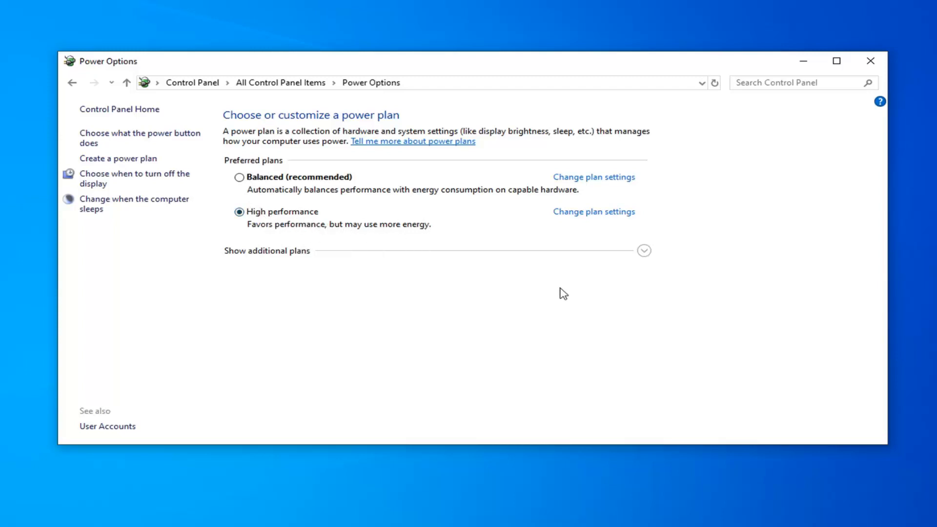
mouse_move(92, 95)
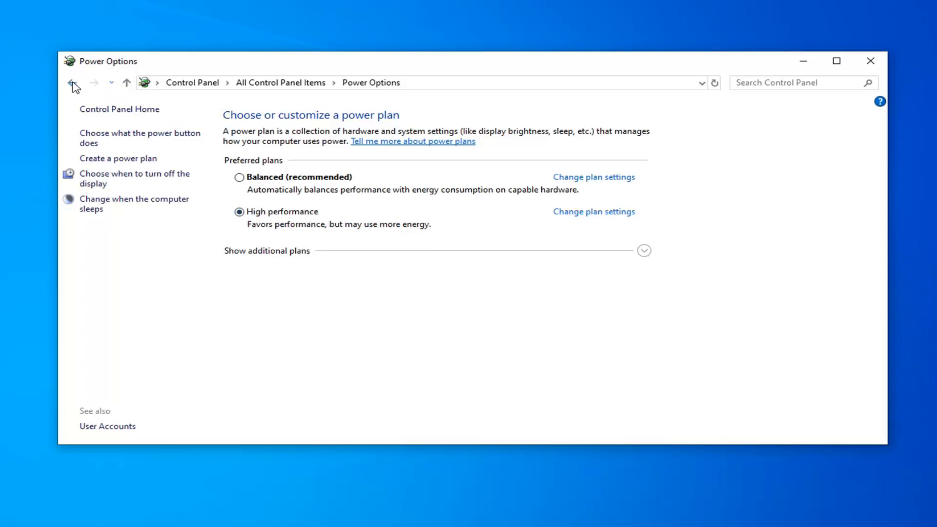
left_click(72, 83)
type("p")
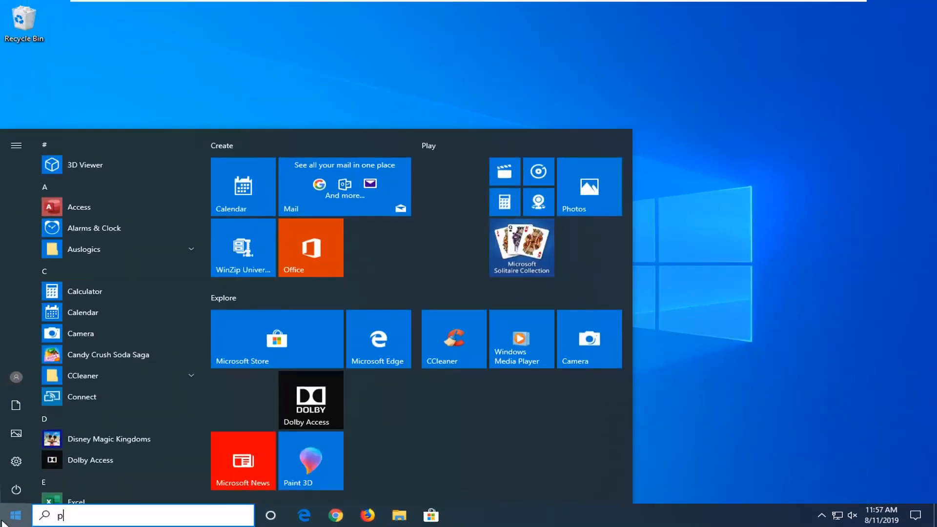
Step: Search 'performance' and set visual effects to Adjust for best performance, applying with OK
type("erformance")
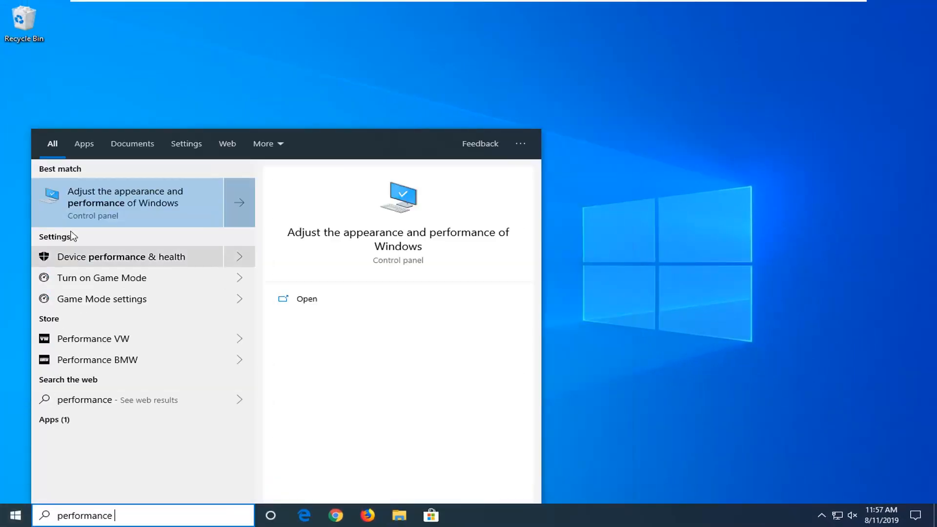
mouse_move(138, 208)
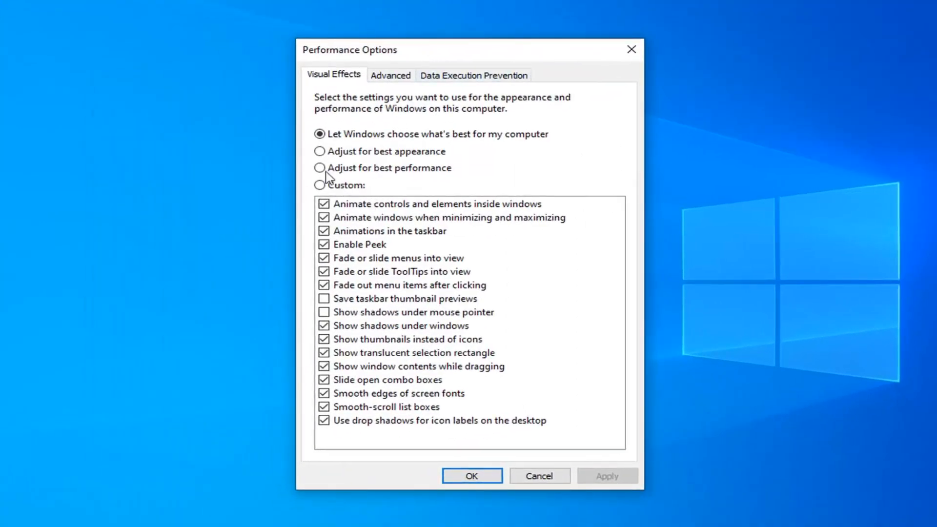
left_click(321, 168)
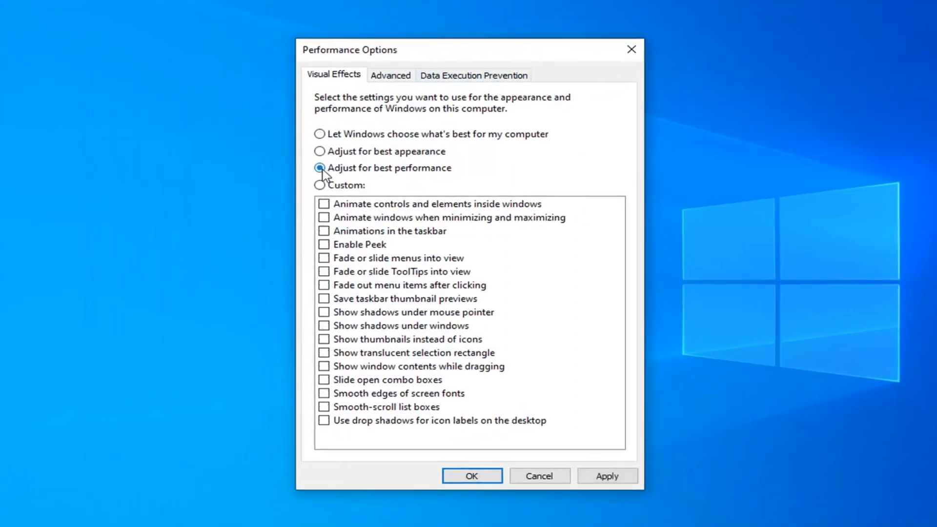
left_click(472, 476)
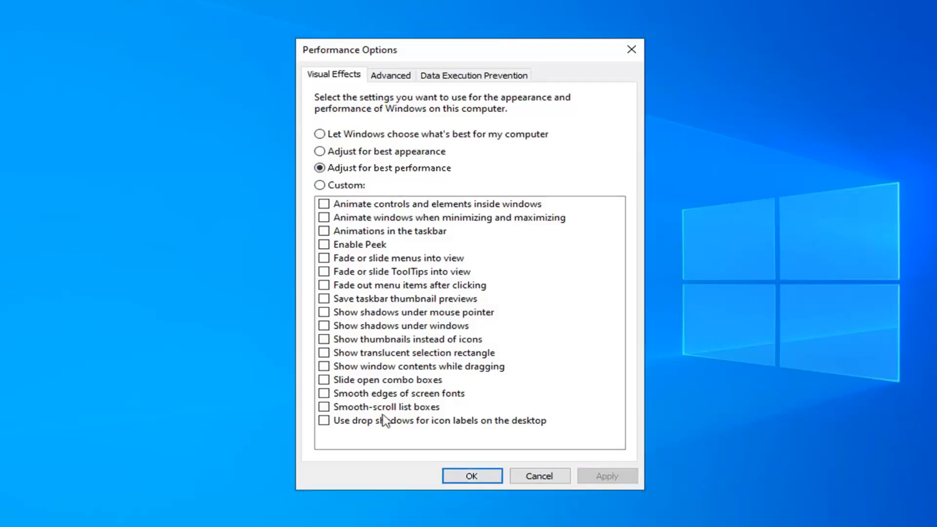
mouse_move(474, 75)
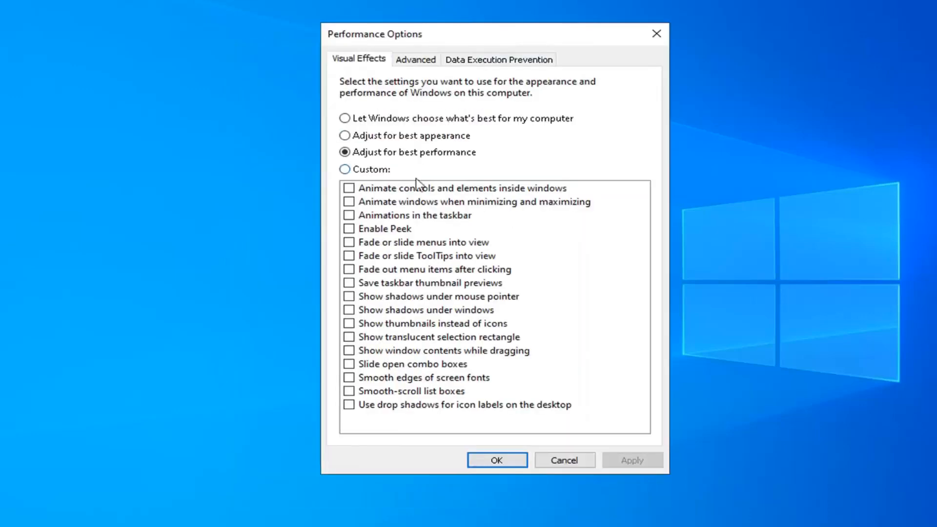
mouse_move(409, 460)
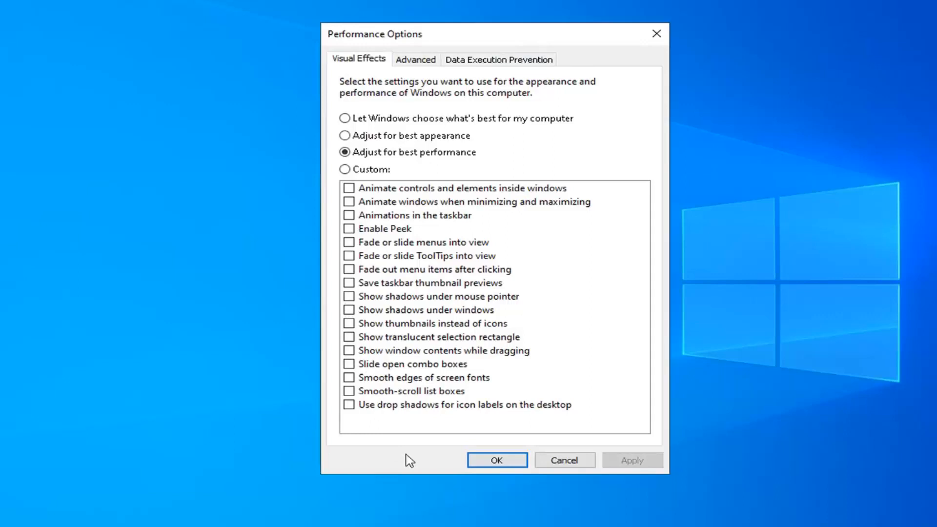
mouse_move(487, 435)
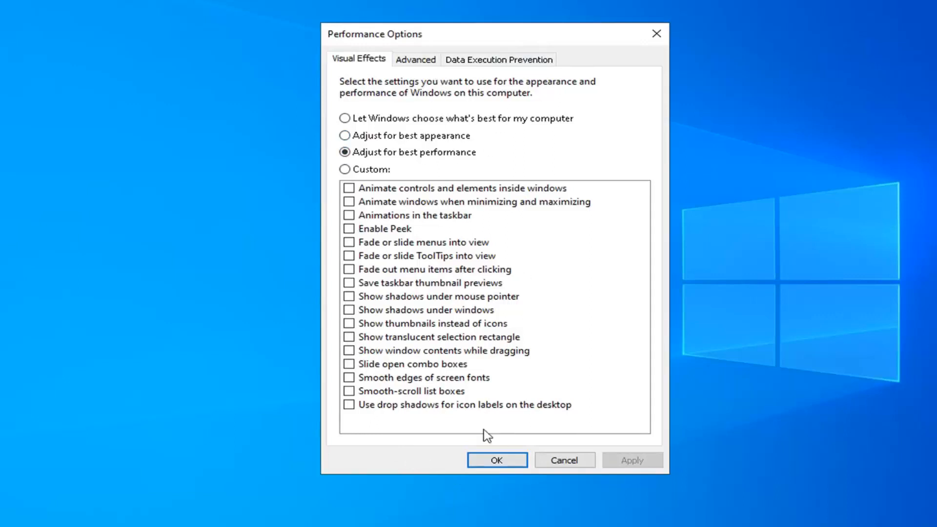
mouse_move(431, 385)
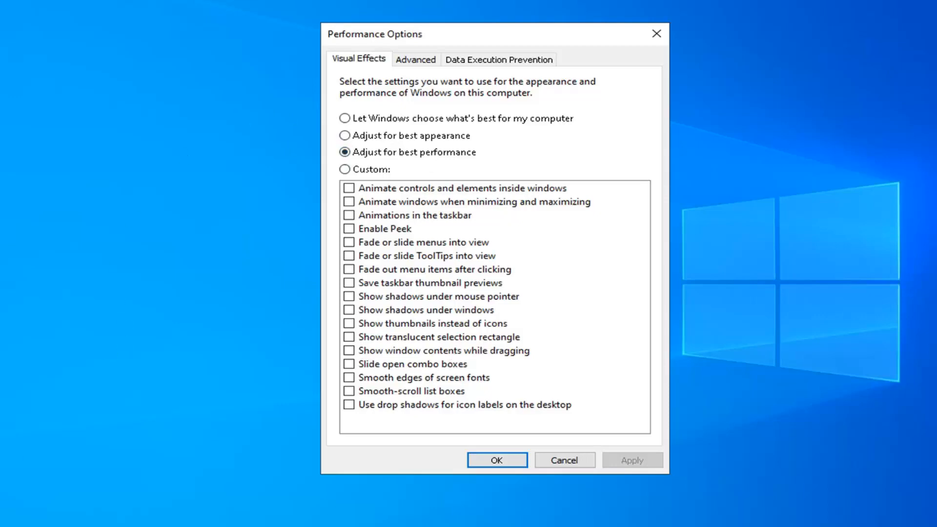
mouse_move(515, 455)
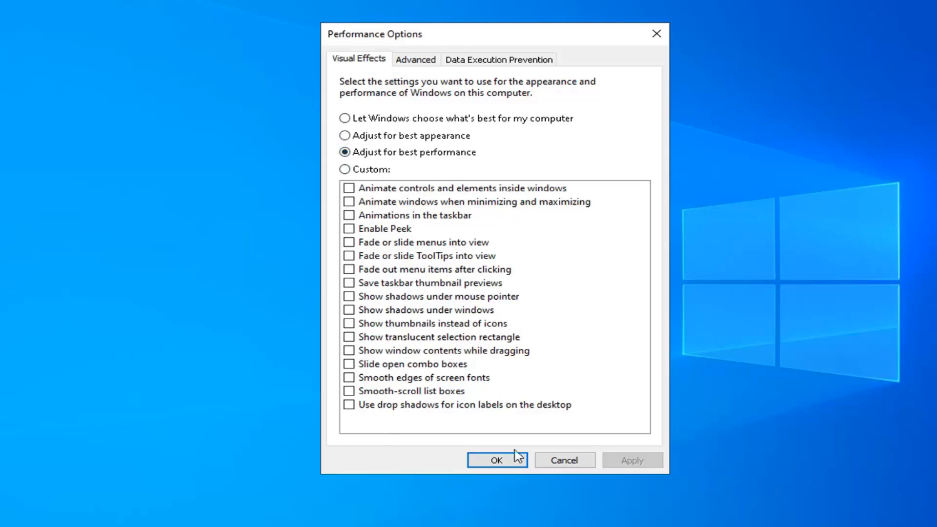
left_click(497, 461)
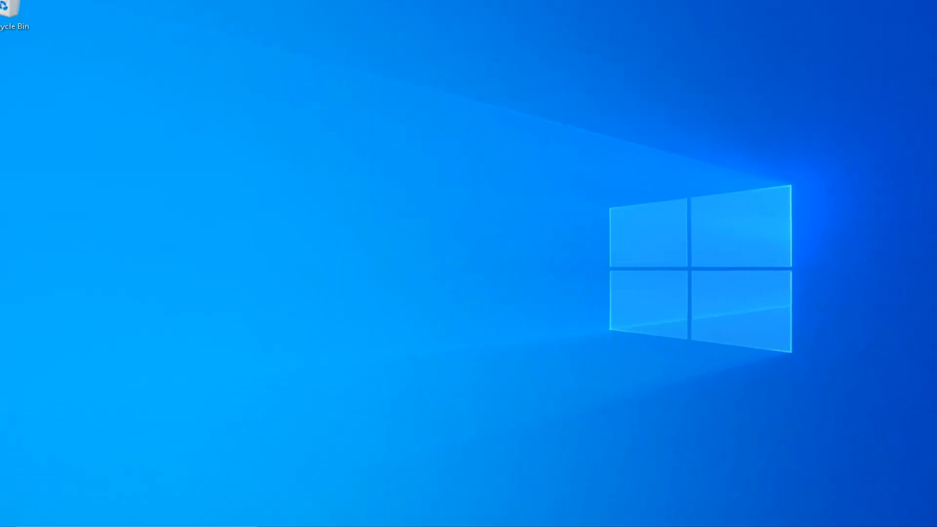
Step: Search Start for 'programs and features' to bring up Apps & features
left_click(9, 515)
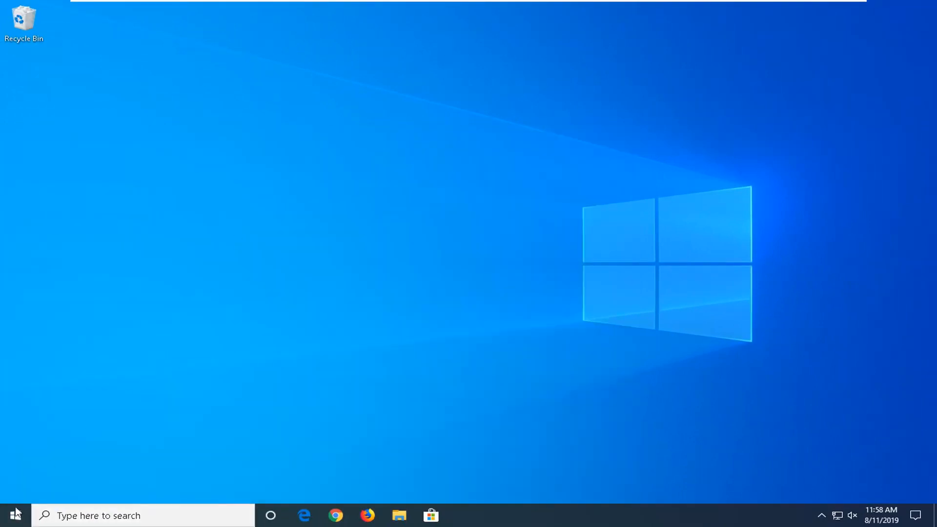
type("programs anf")
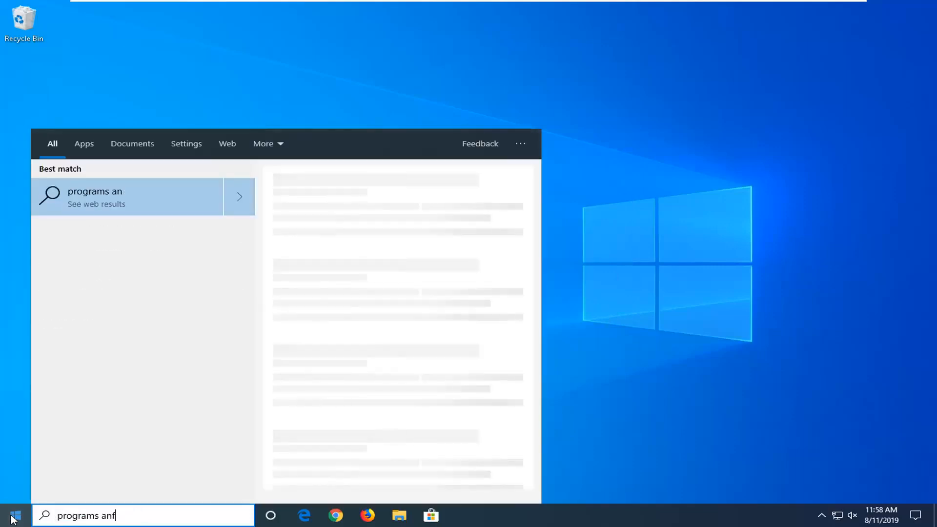
type("d features")
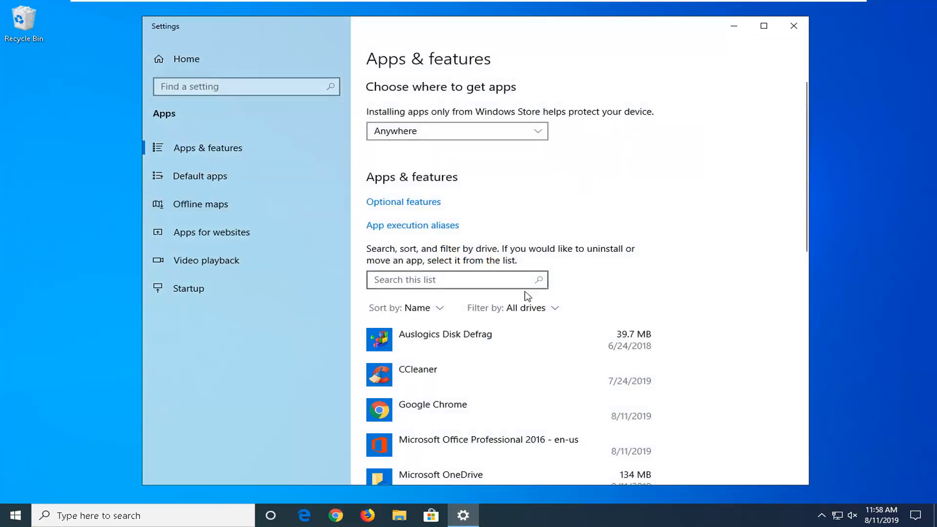
Step: Scroll down to Microsoft OneDrive and uninstall it, confirming the prompt
scroll("down", 3)
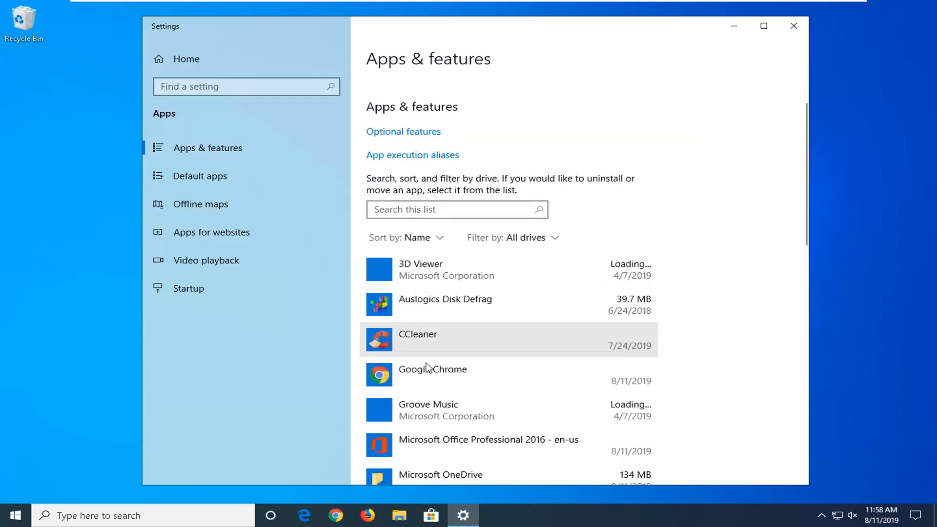
mouse_move(421, 346)
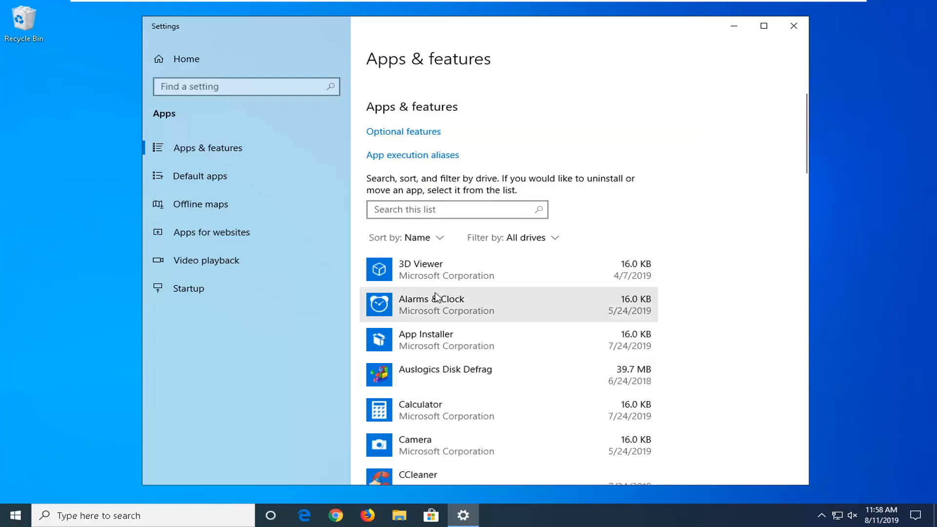
scroll("down", 3)
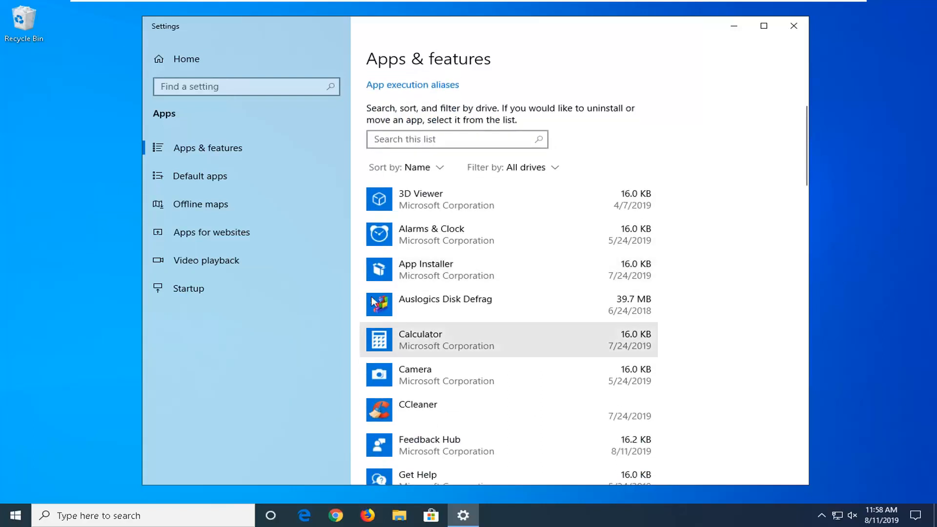
left_click(445, 269)
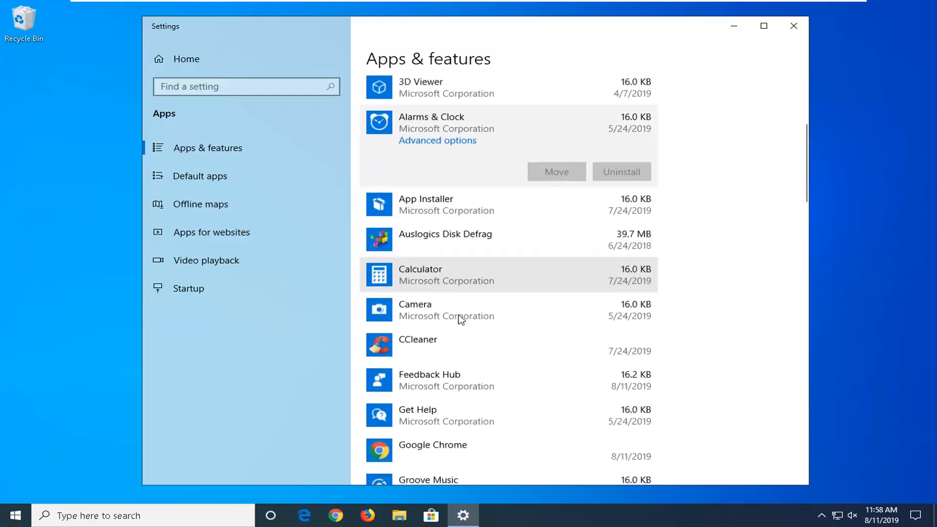
scroll("down", 3)
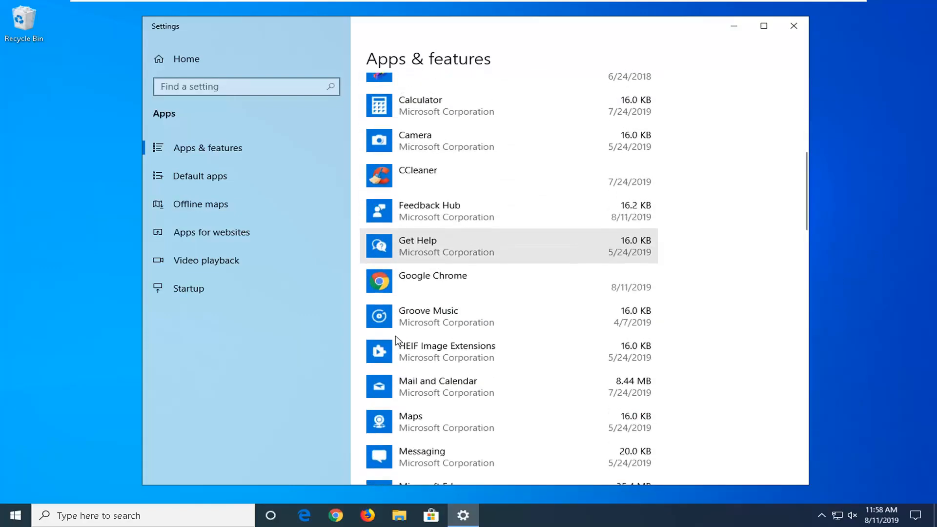
scroll("down", 3)
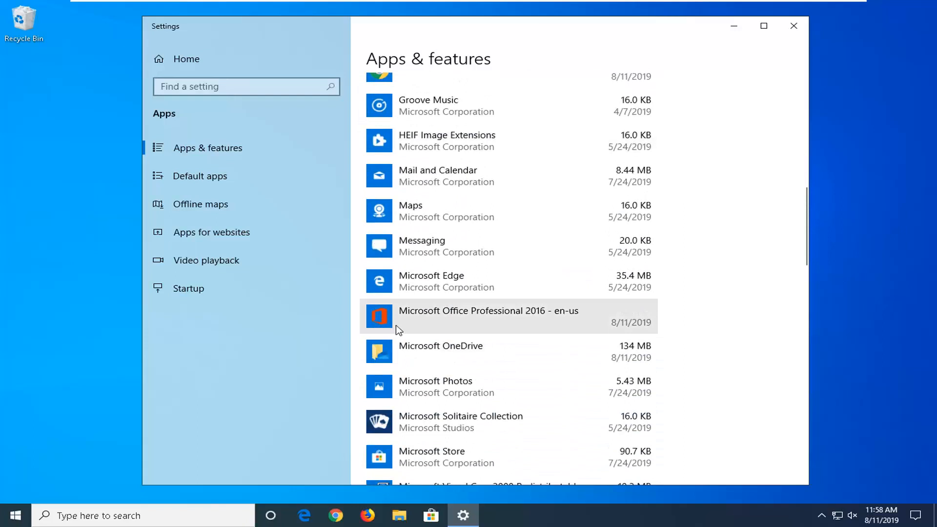
left_click(440, 349)
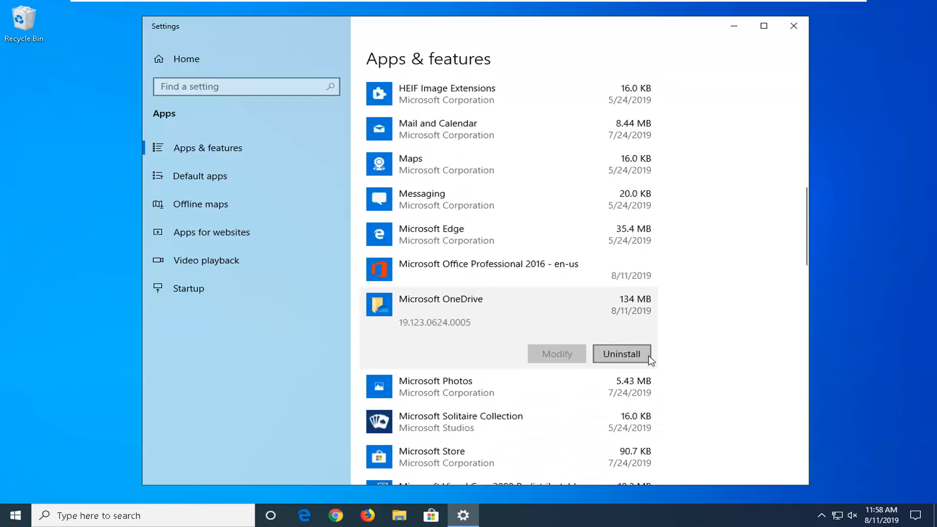
left_click(621, 353)
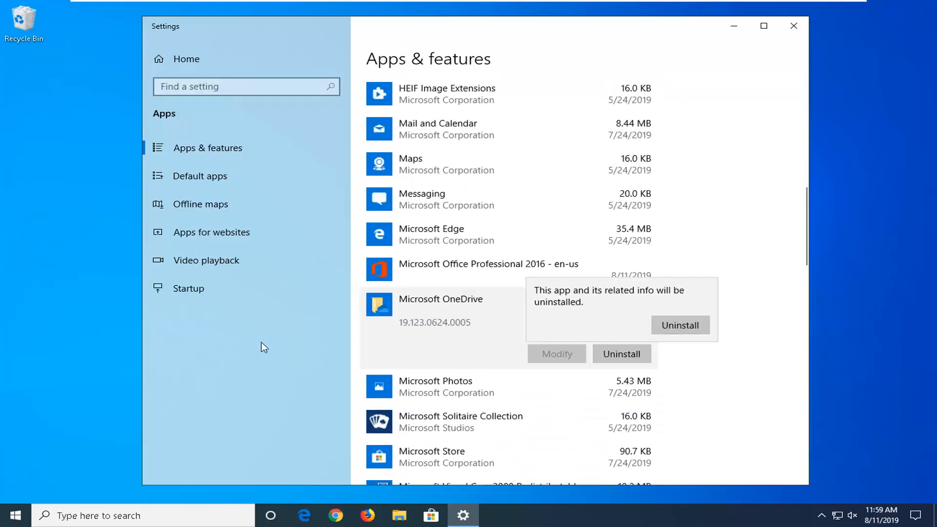
left_click(794, 26)
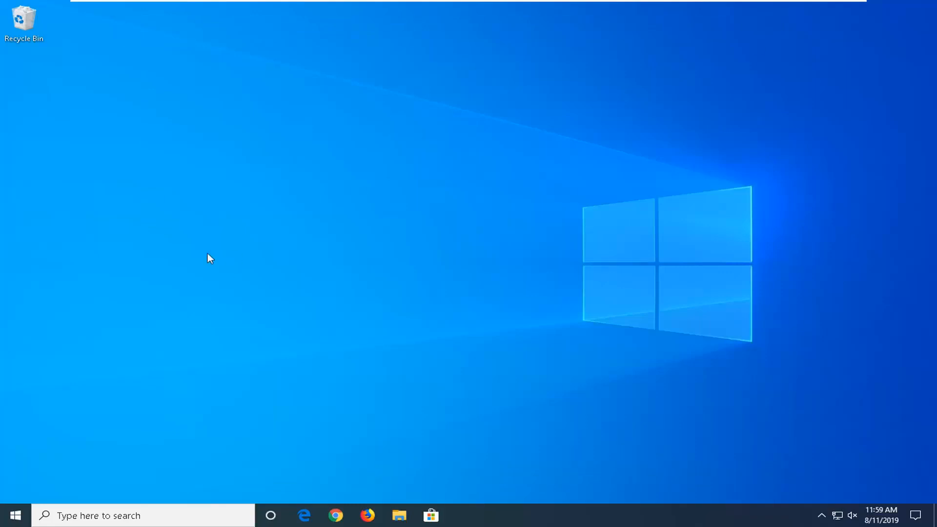
mouse_move(14, 515)
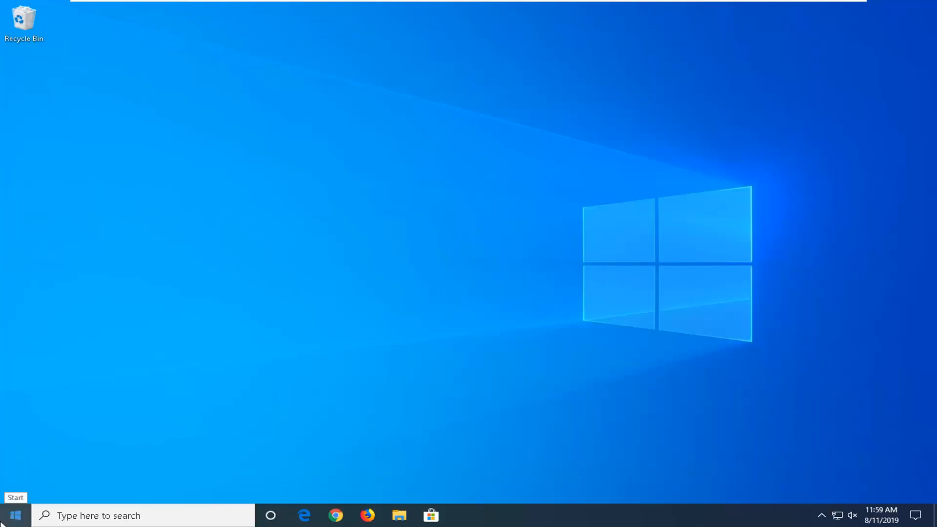
mouse_move(583, 525)
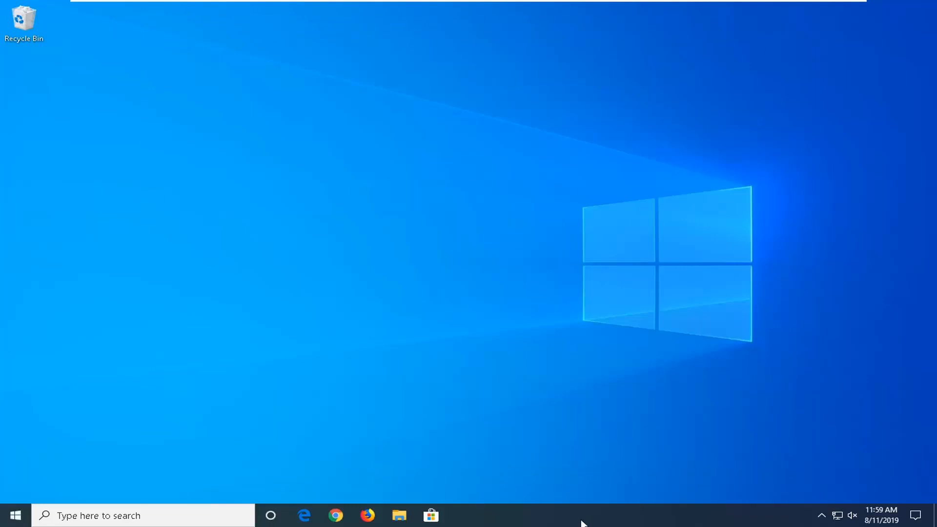
Step: Open Task Manager's Startup tab from the taskbar, briefly visiting System Configuration
right_click(582, 516)
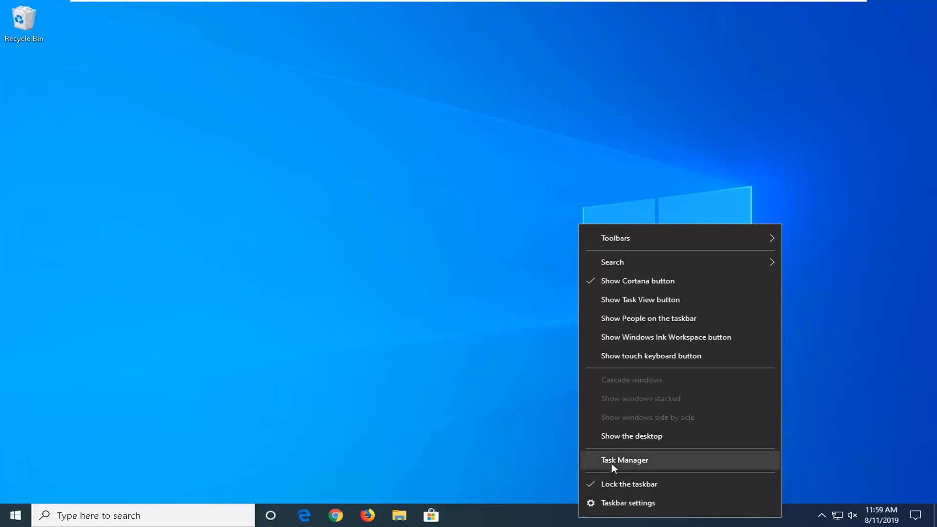
left_click(625, 459)
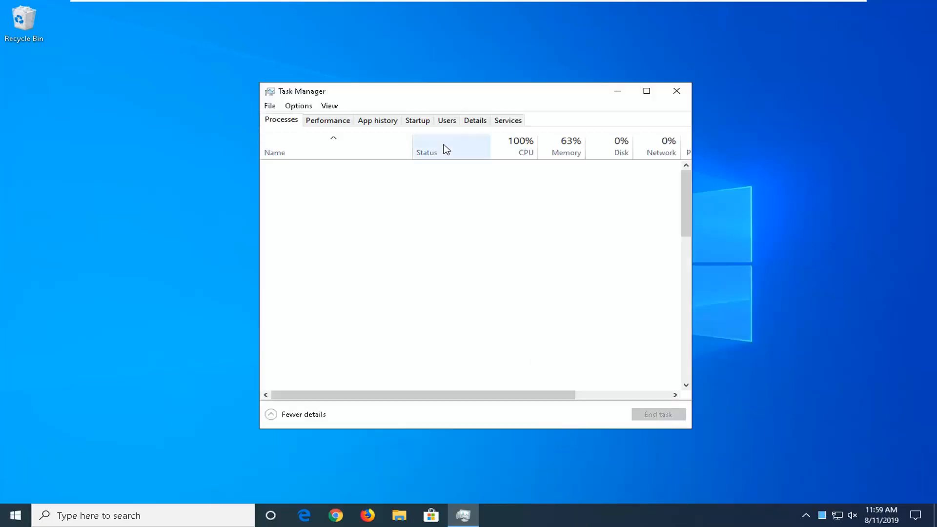
left_click(416, 120)
type("msconfig")
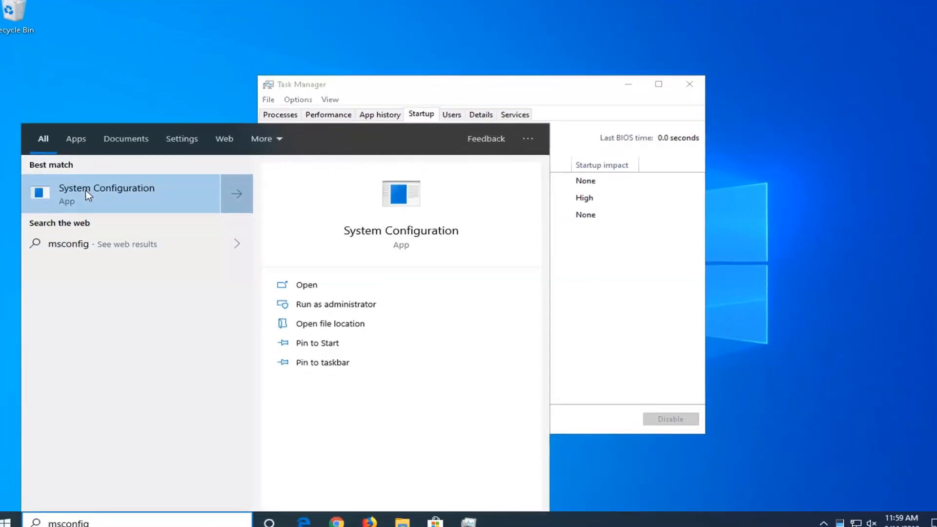
left_click(306, 284)
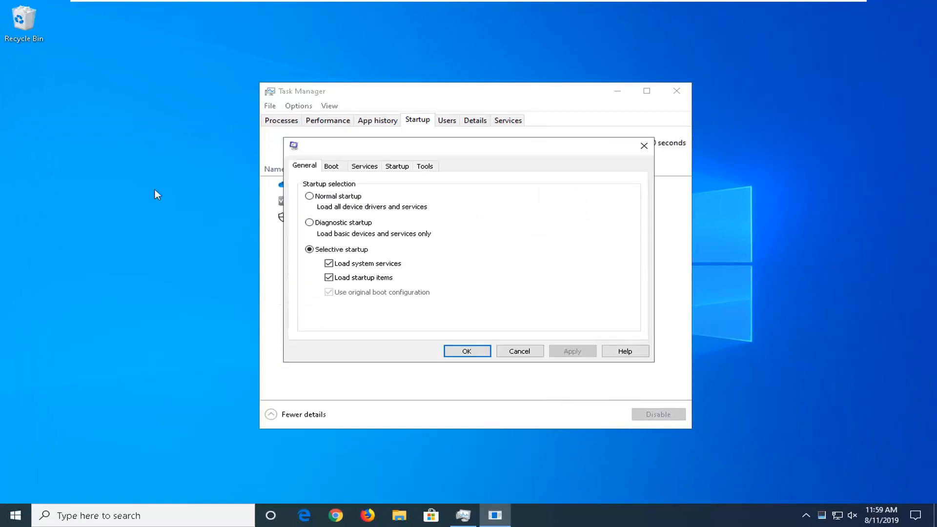
left_click(396, 166)
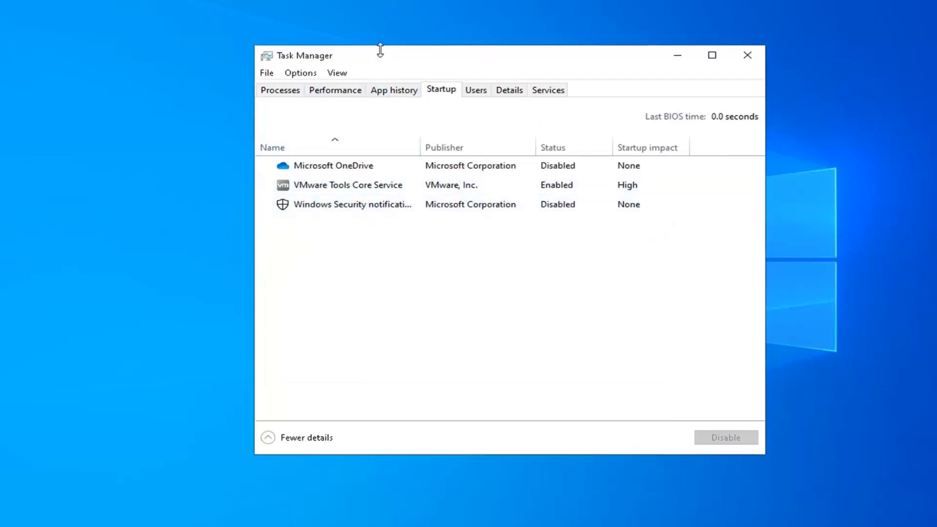
mouse_move(108, 375)
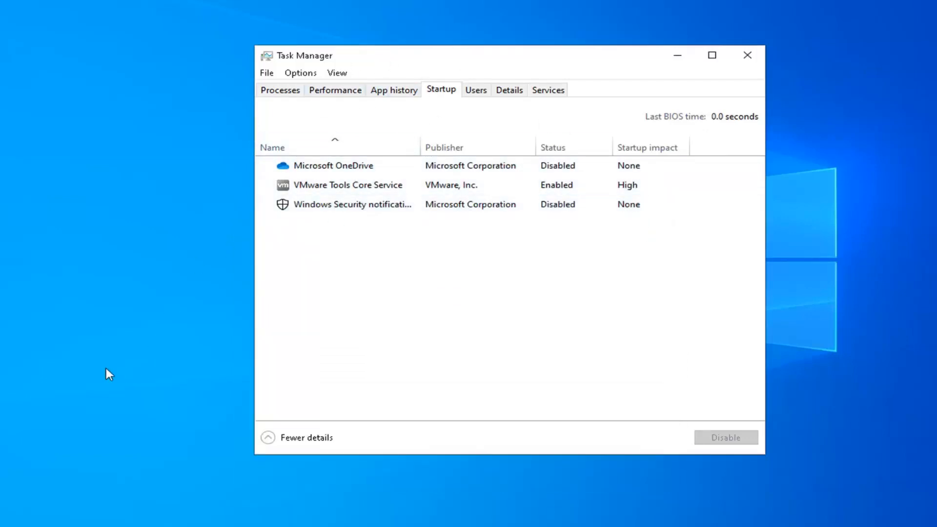
mouse_move(78, 412)
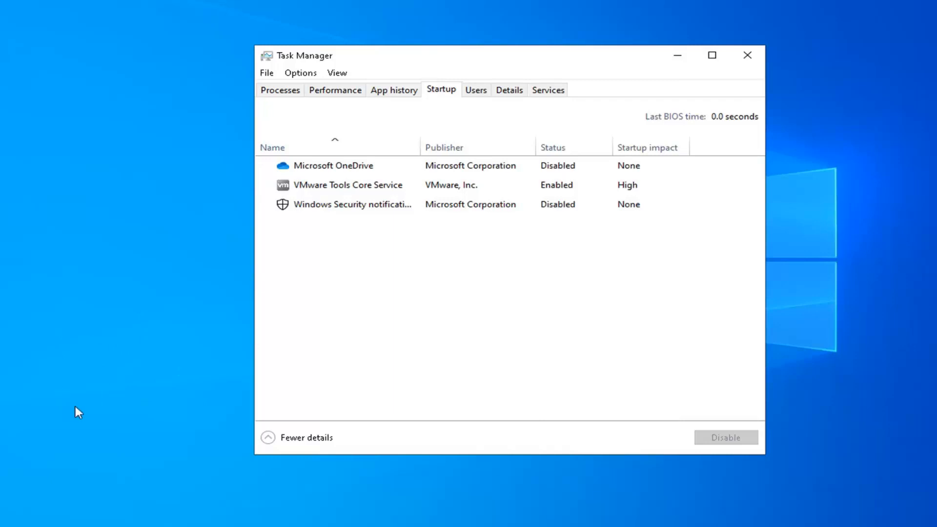
mouse_move(477, 273)
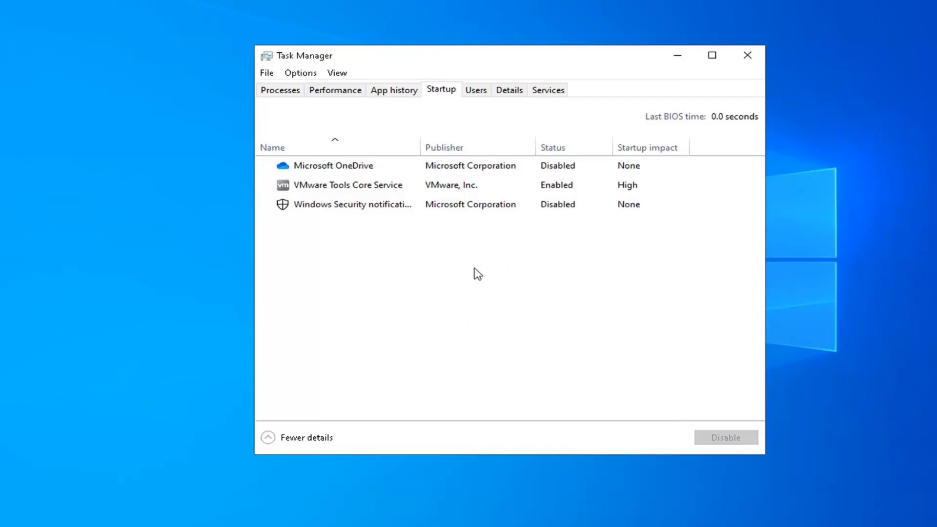
Step: Keep VMware Tools Core Service enabled at startup, leaving OneDrive and Windows Security notifications disabled
left_click(333, 166)
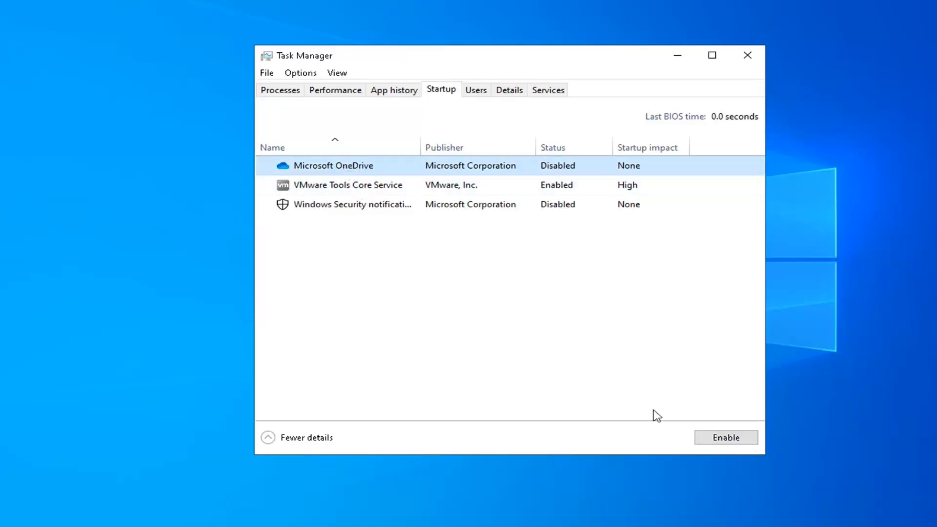
left_click(351, 204)
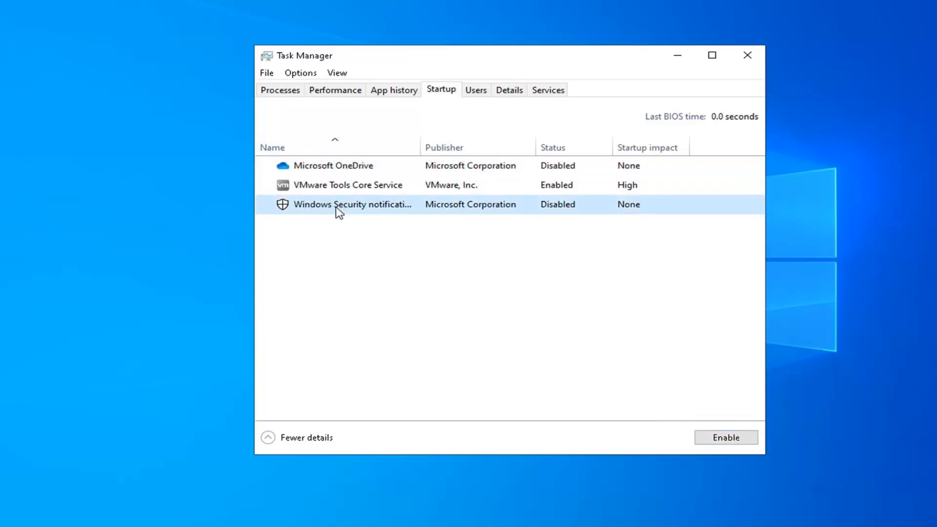
left_click(347, 184)
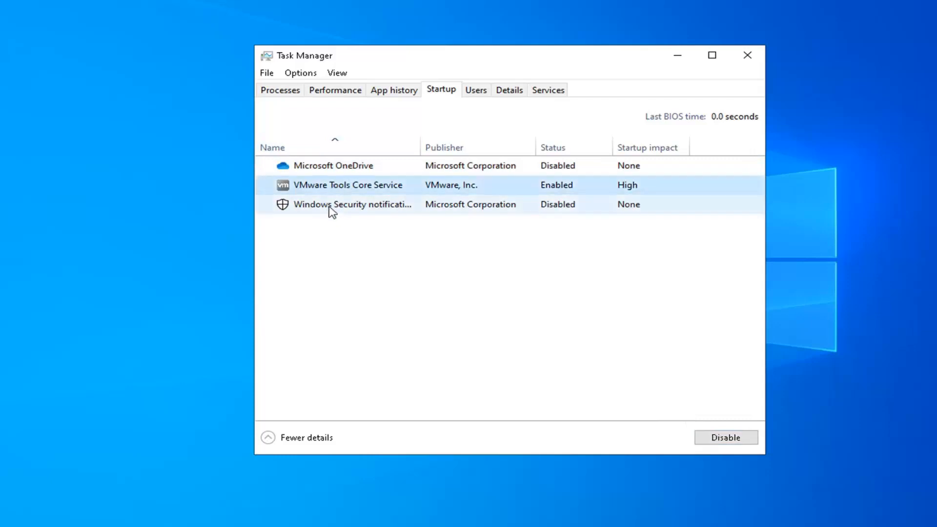
mouse_move(620, 144)
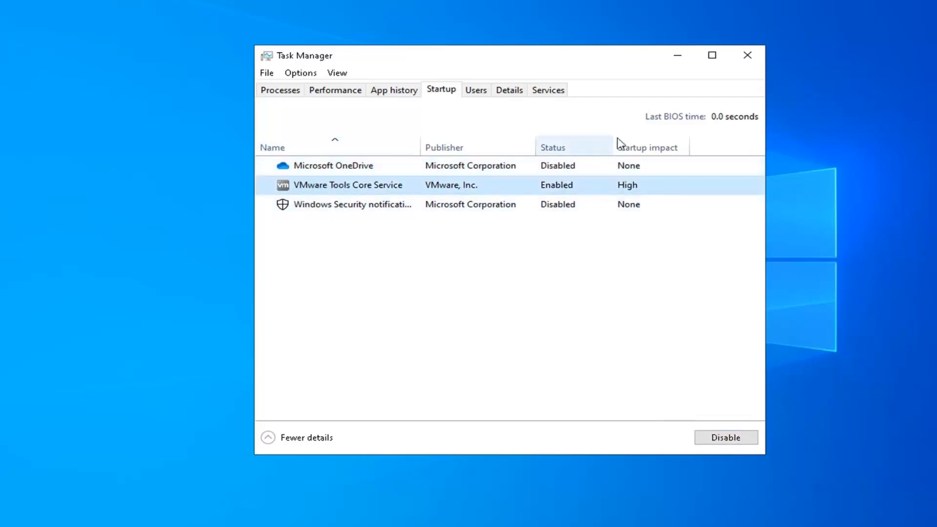
mouse_move(627, 177)
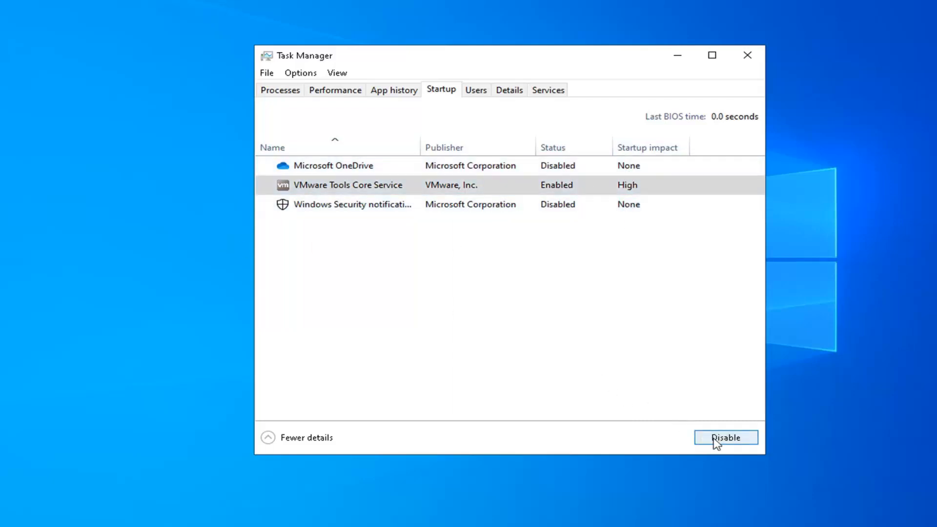
left_click(725, 437)
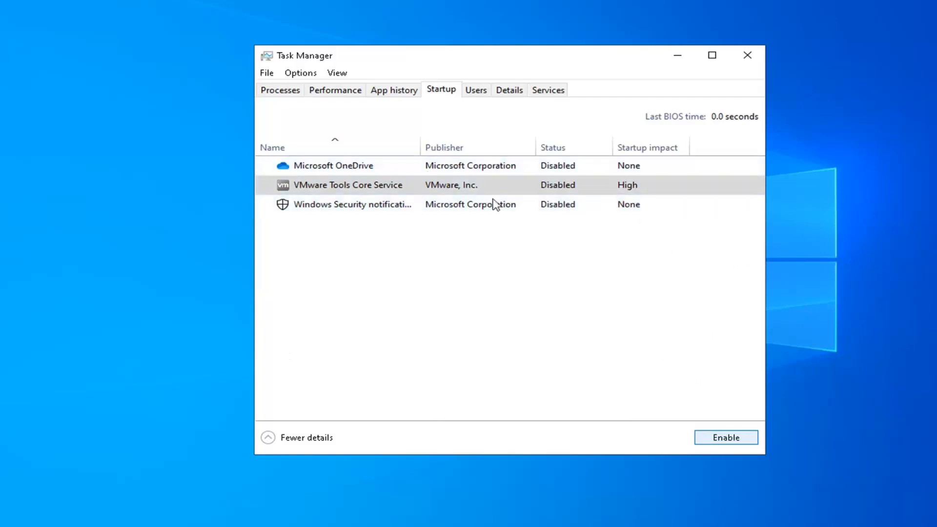
left_click(724, 437)
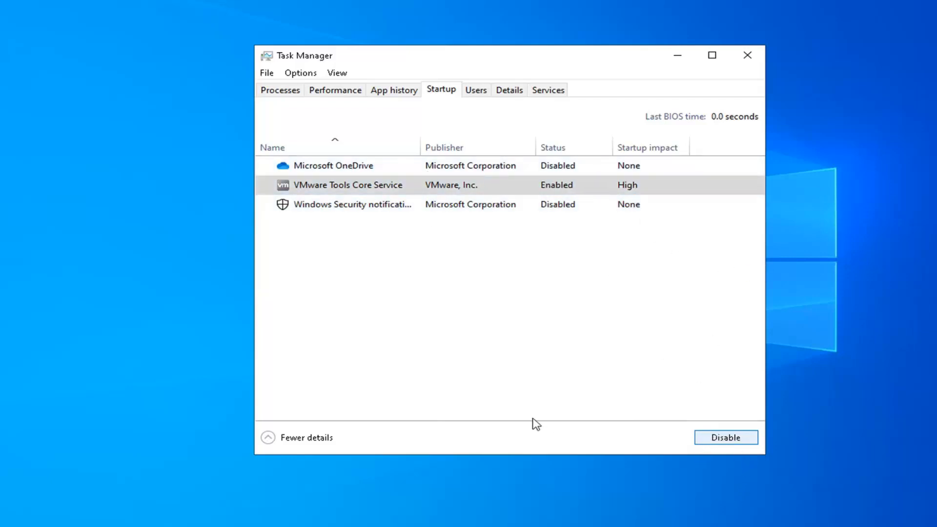
mouse_move(583, 138)
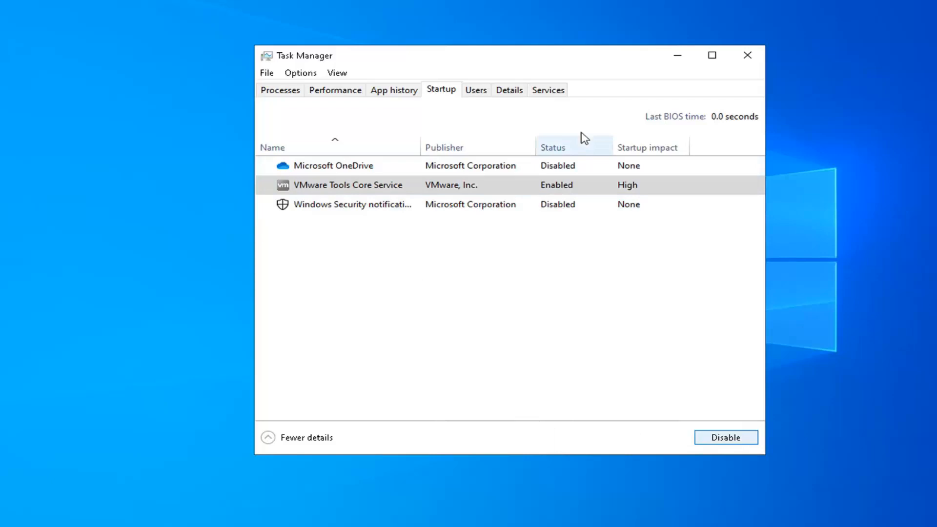
mouse_move(575, 204)
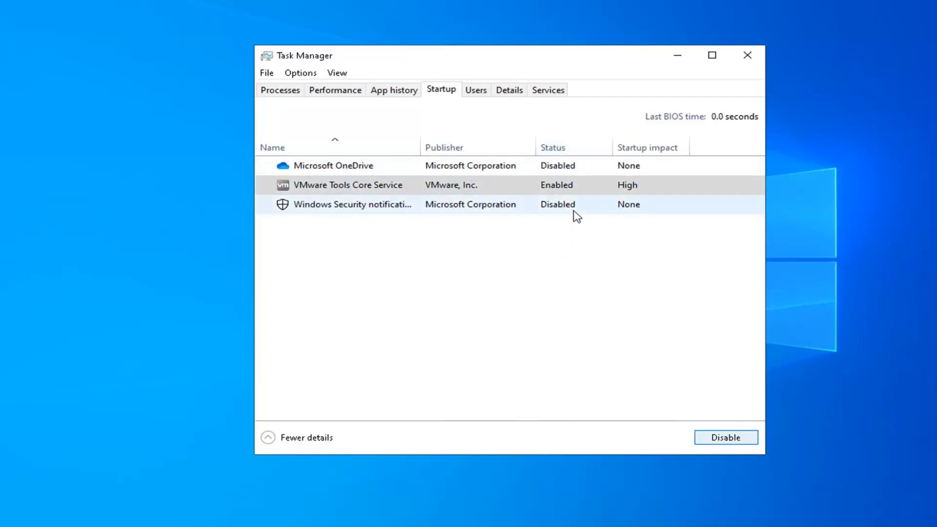
left_click(333, 165)
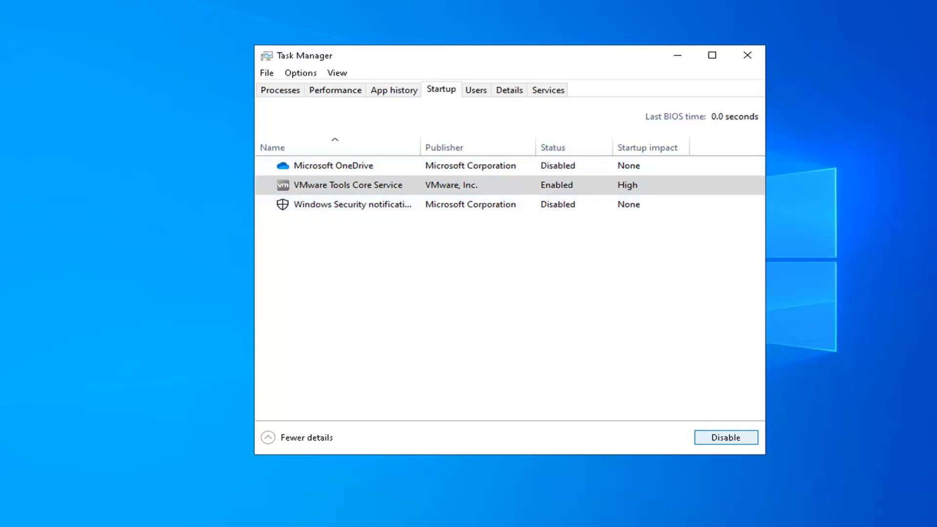
mouse_move(750, 61)
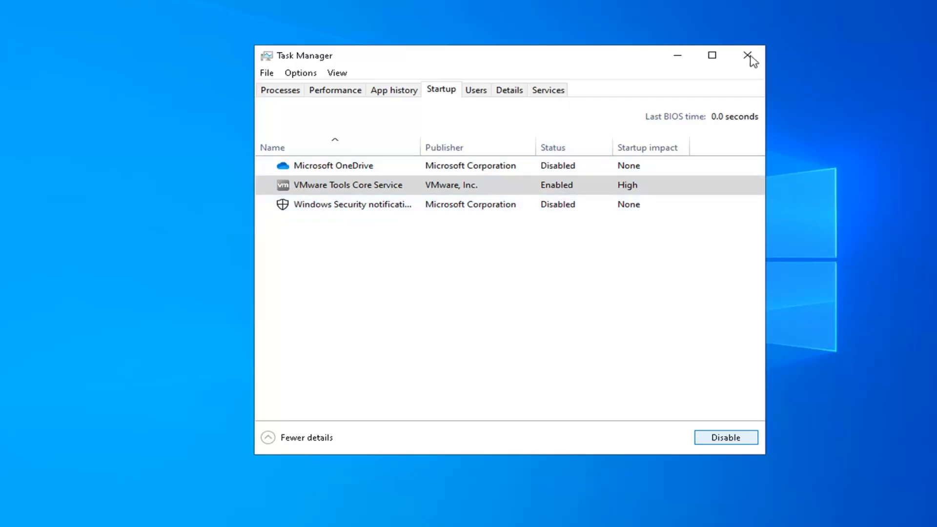
Step: Close Task Manager and search for 'disk cleanup'
left_click(750, 55)
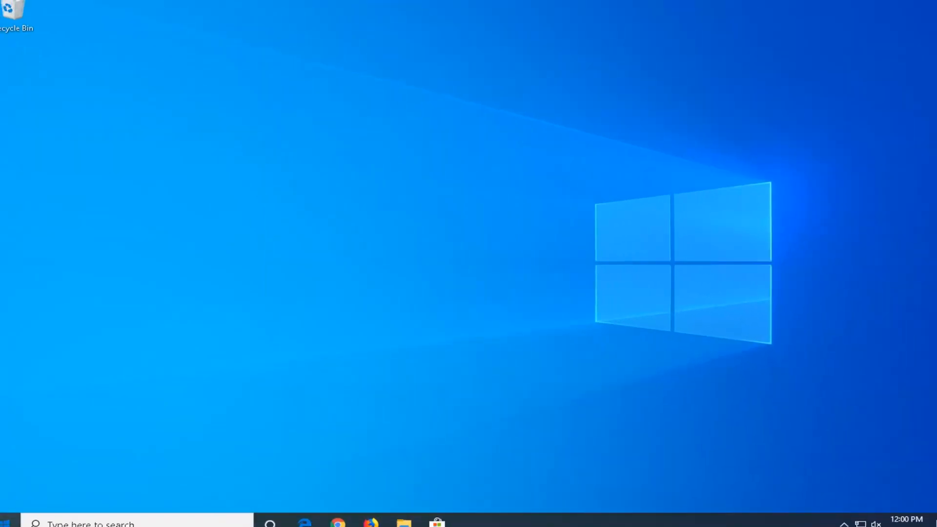
type("disk")
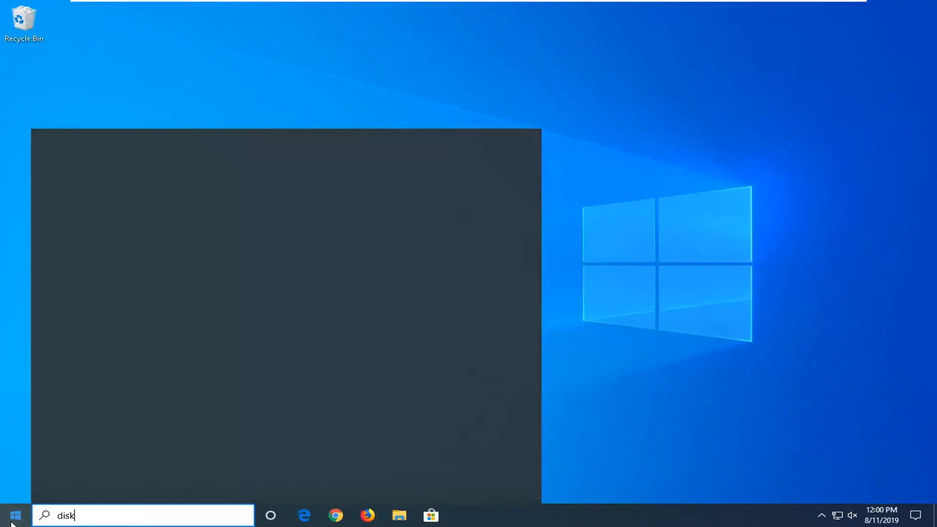
type("cleanup")
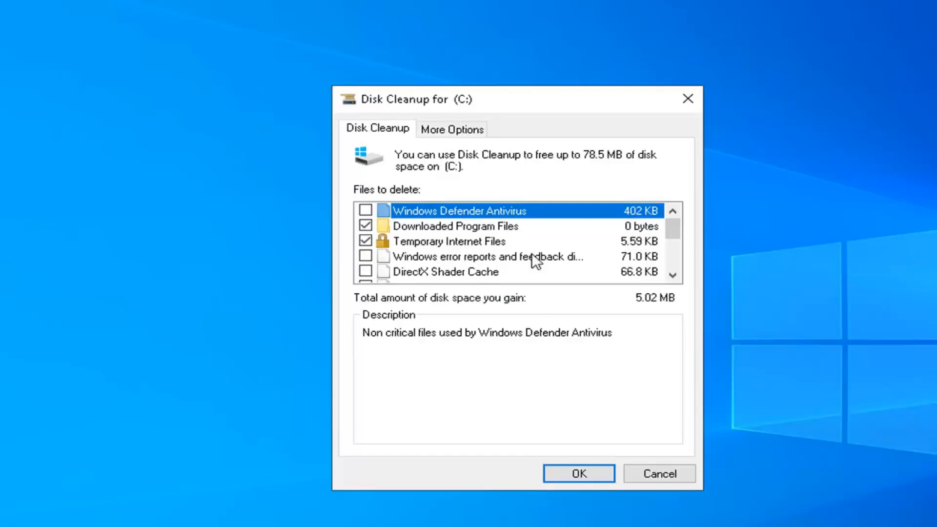
Step: Tick Windows Defender Antivirus files and permanently delete the selected files from drive C:
left_click(478, 256)
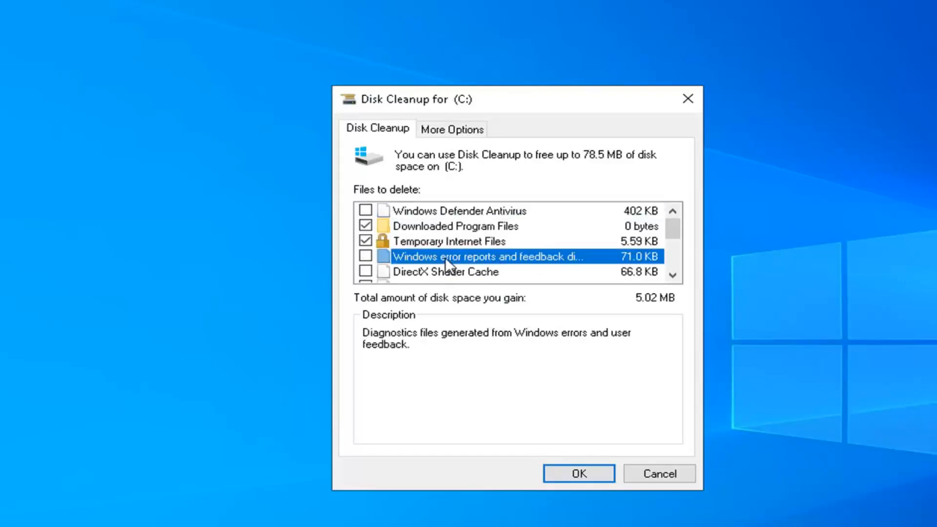
left_click(448, 272)
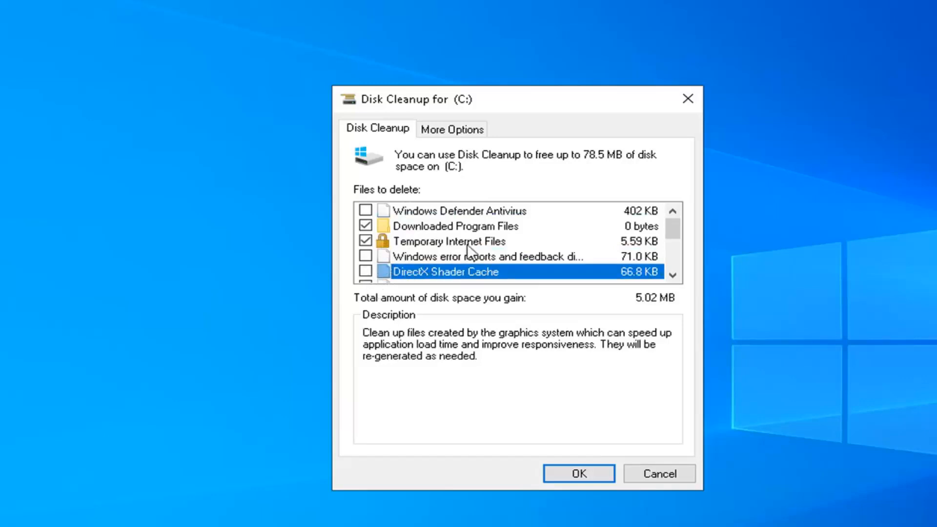
left_click(457, 211)
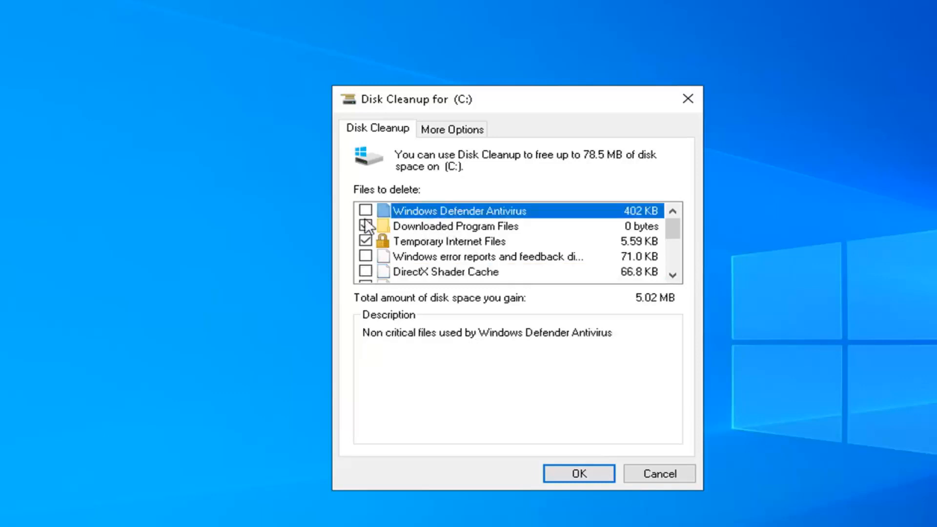
left_click(365, 226)
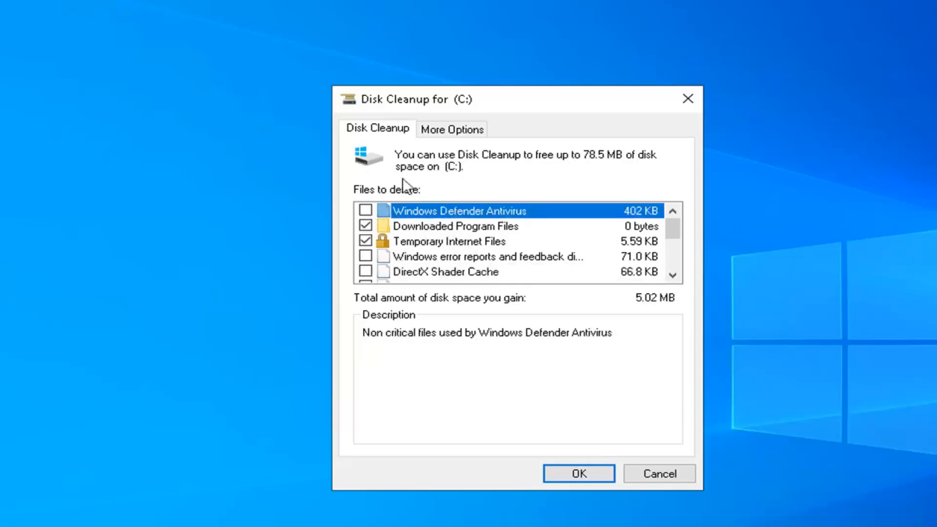
left_click(365, 226)
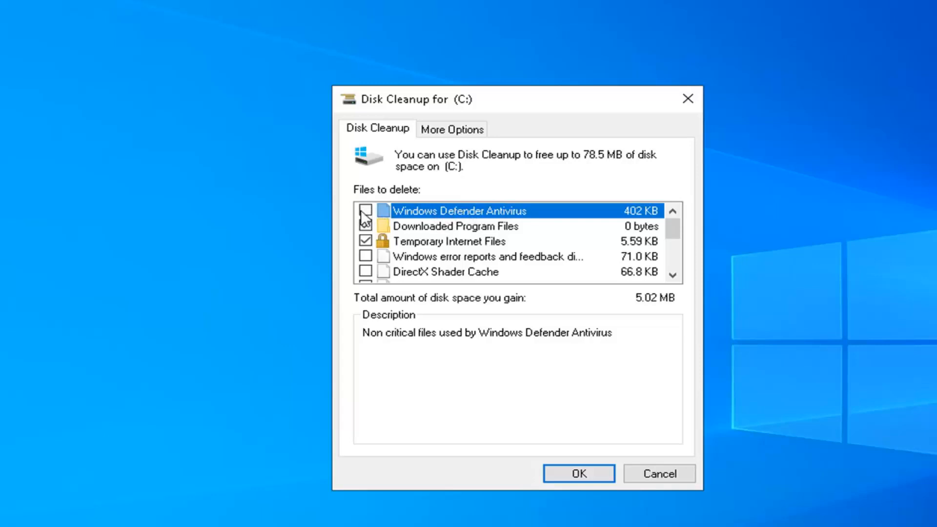
left_click(365, 211)
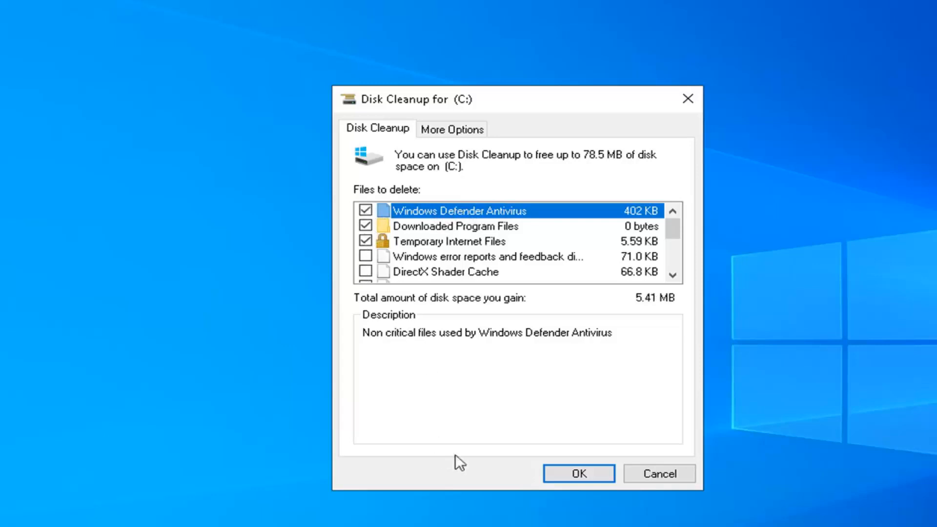
left_click(577, 473)
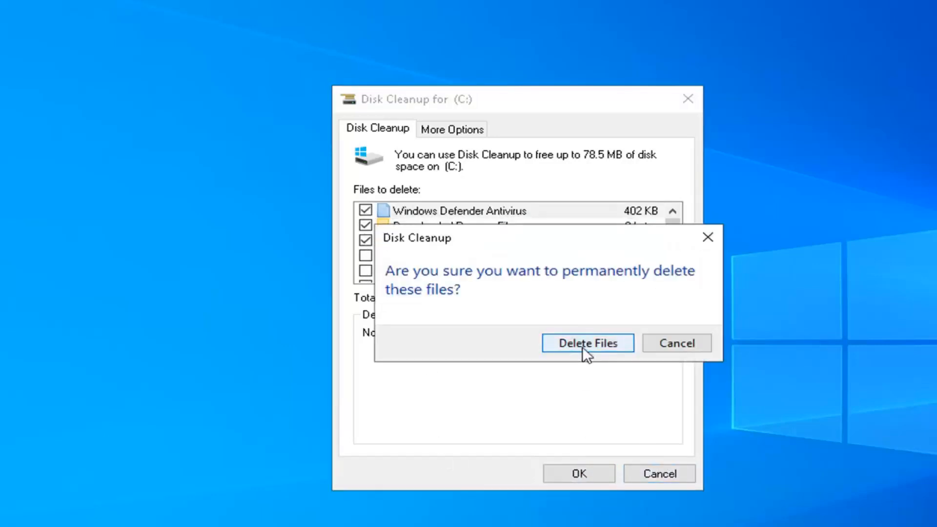
left_click(586, 343)
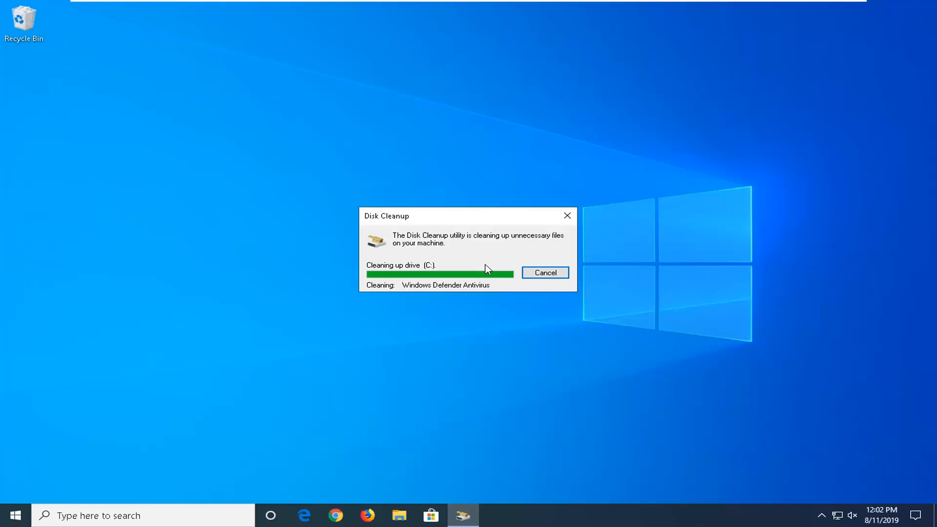
Step: Launch Chrome, go to google.com and type 'ccleaner' into the search box
left_click(543, 272)
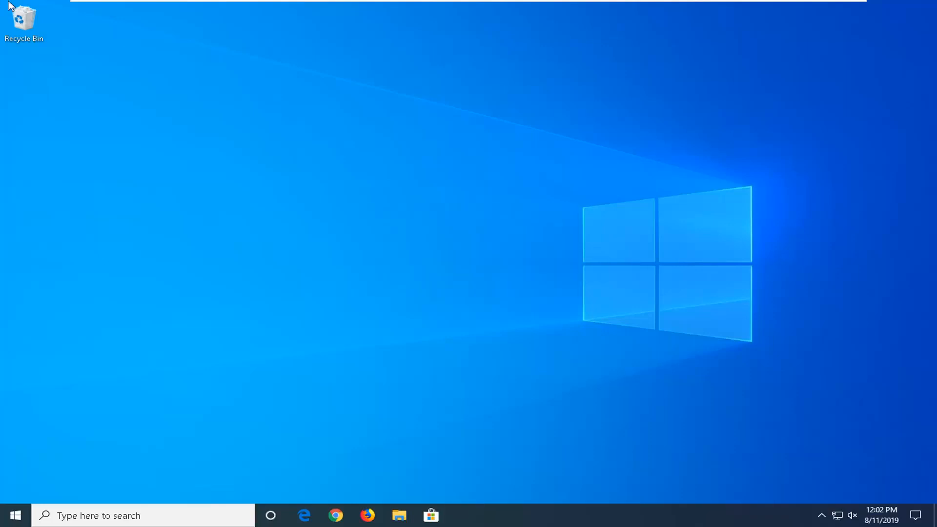
mouse_move(323, 215)
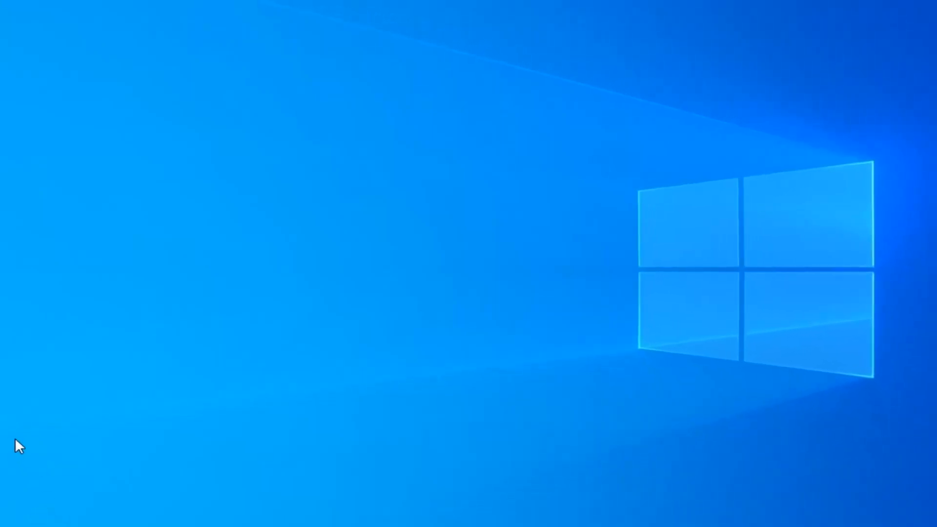
left_click(336, 515)
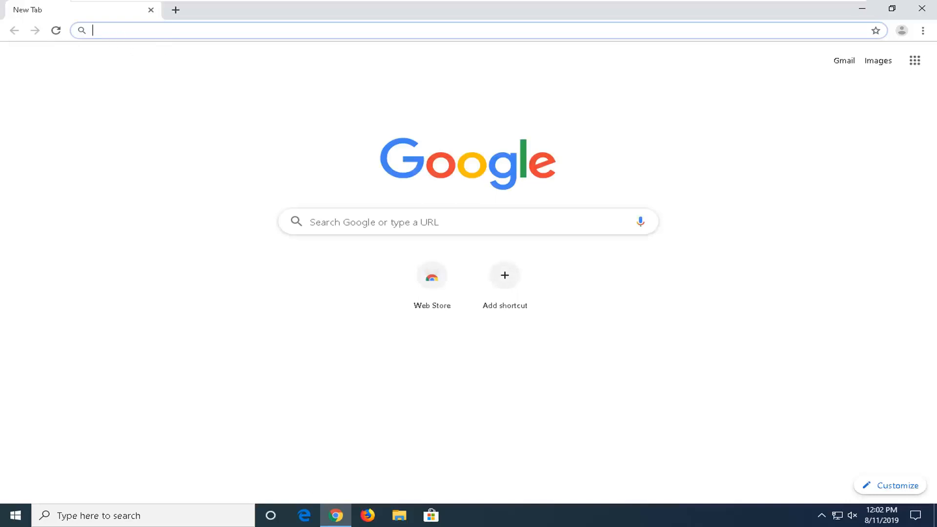
type("go")
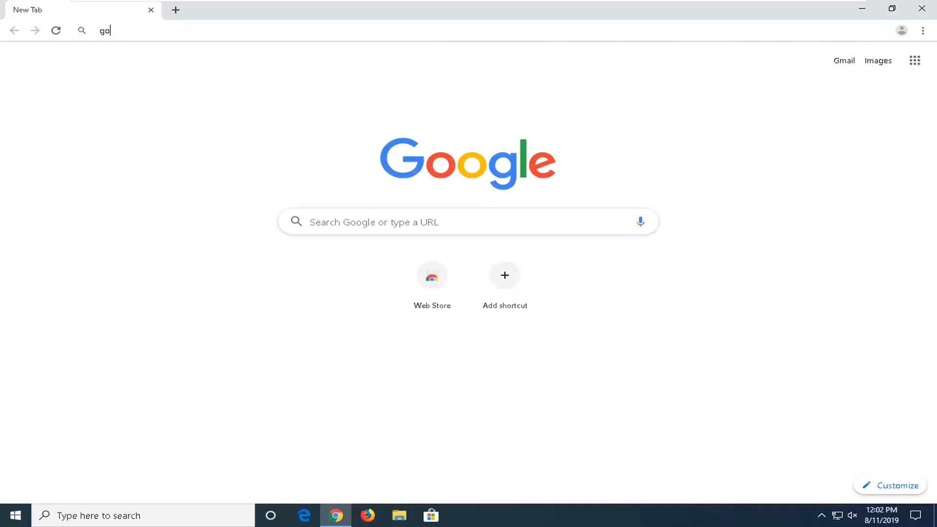
type("ogle.com")
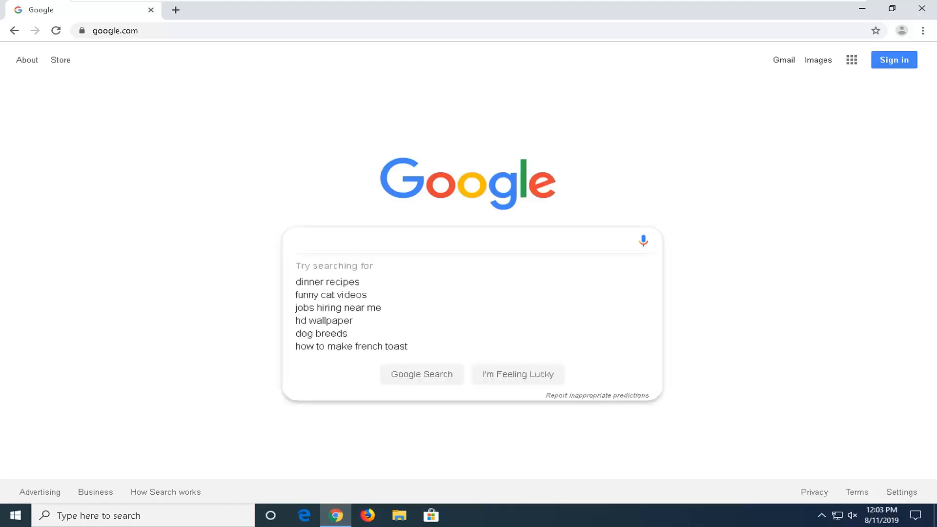
type("cclean")
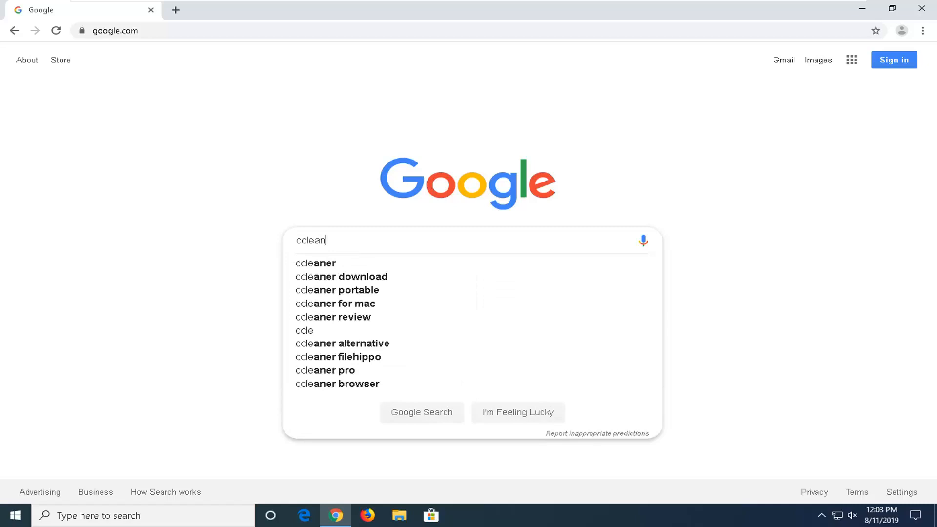
type("er")
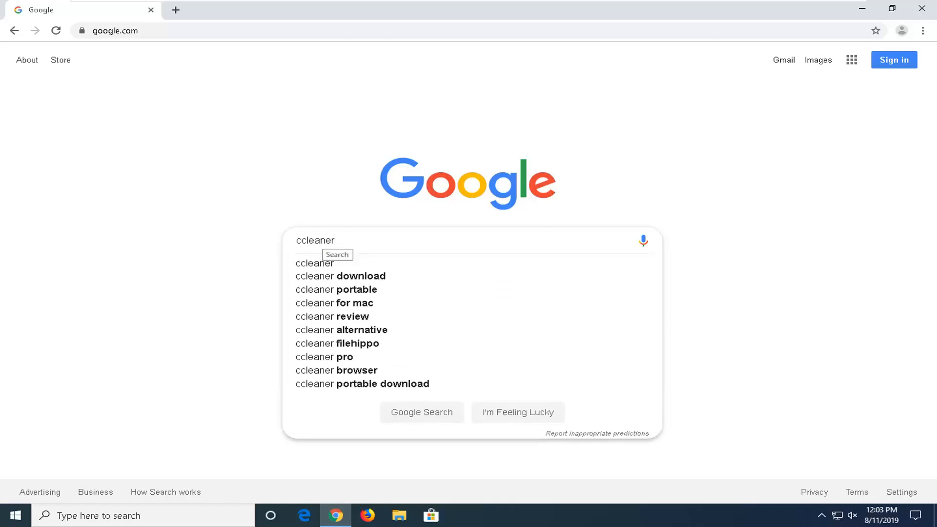
Step: Search Google for ccleaner, open ccleaner.com and scroll to the Free versus Professional comparison
left_click(315, 263)
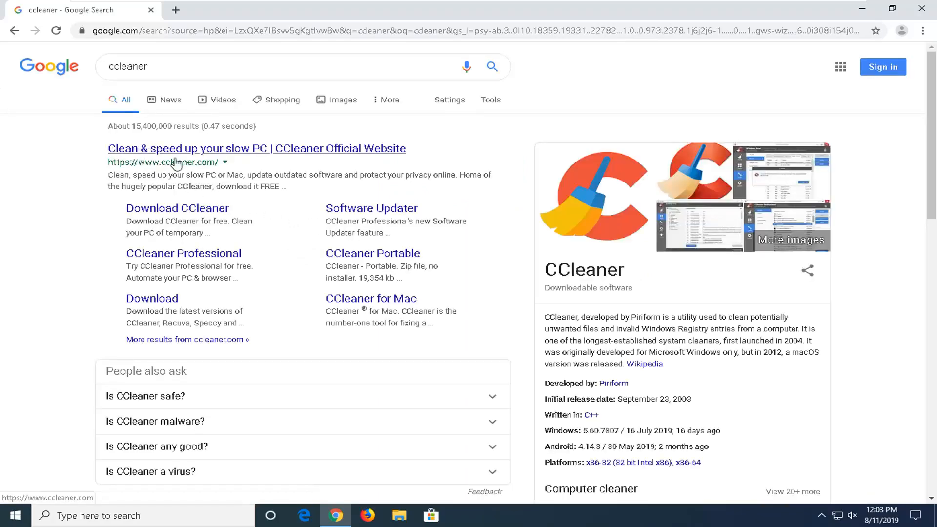
mouse_move(200, 159)
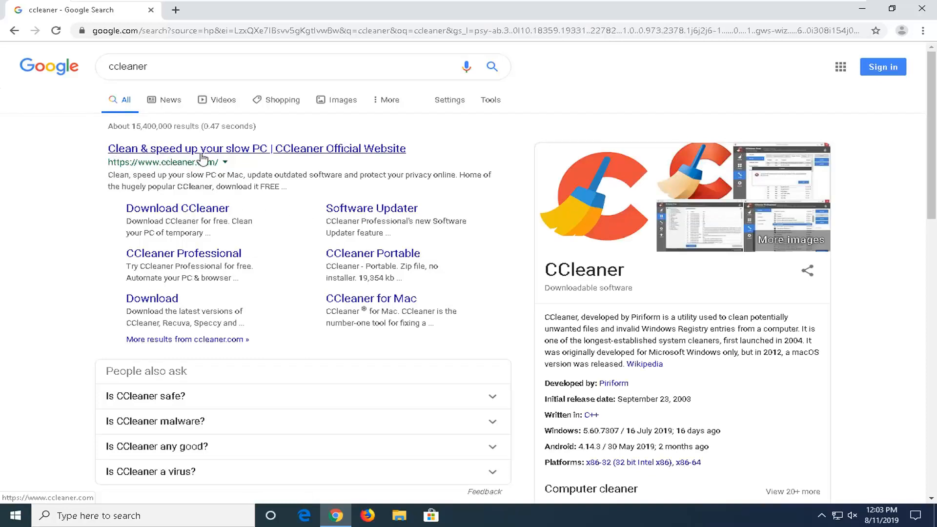
left_click(256, 149)
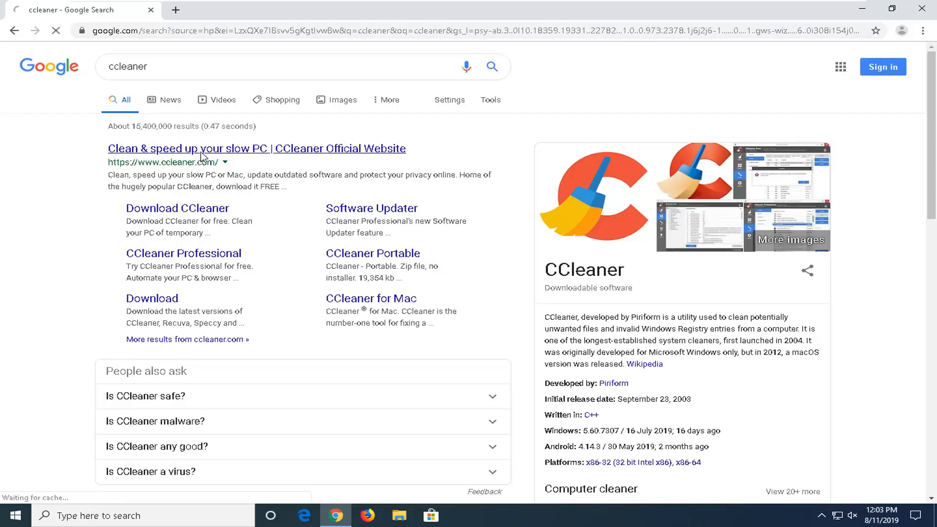
mouse_move(162, 292)
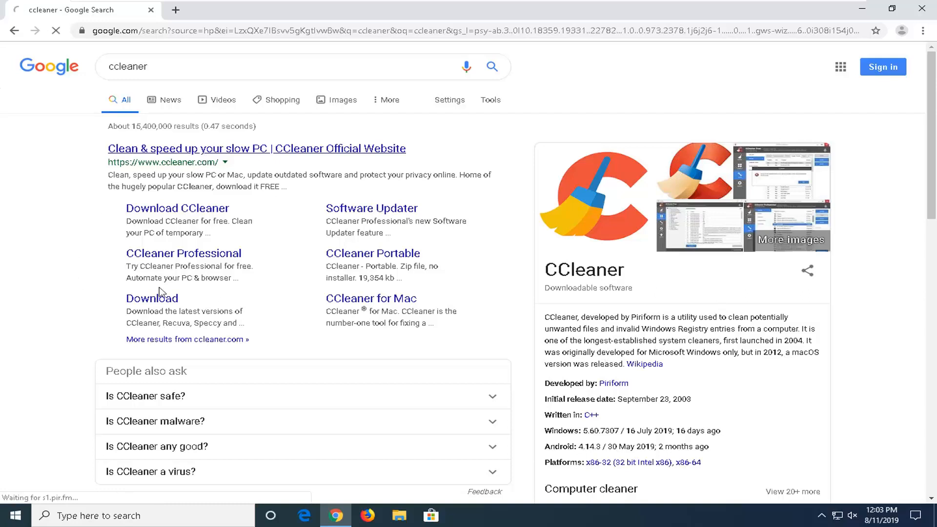
left_click(256, 148)
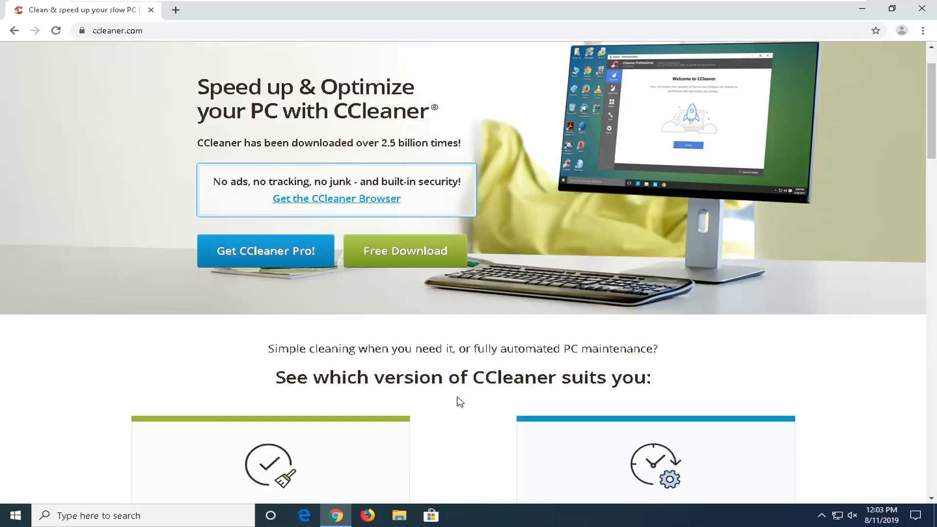
scroll("down", 3)
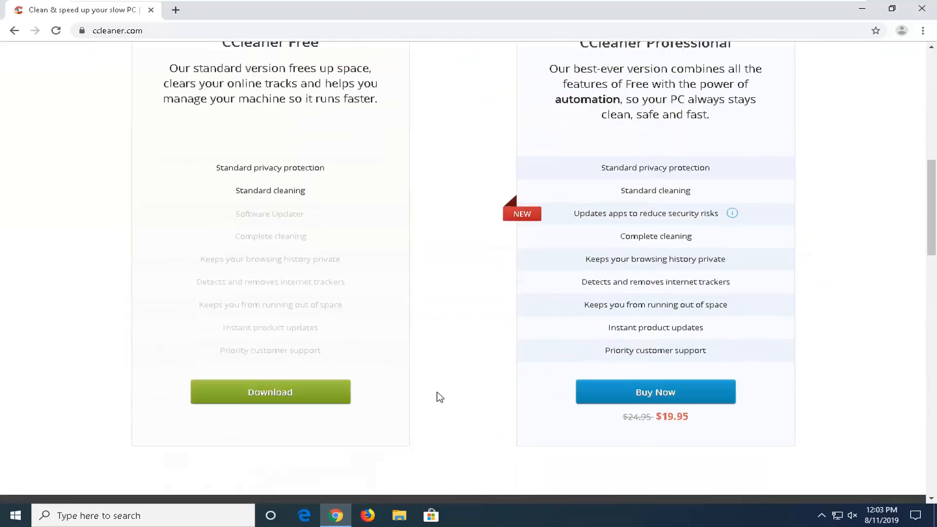
scroll("up", 3)
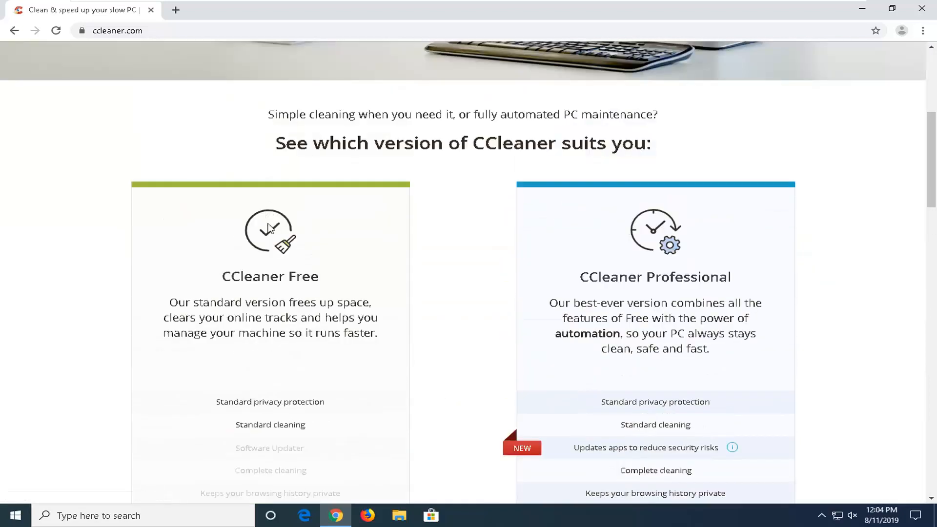
scroll("down", 3)
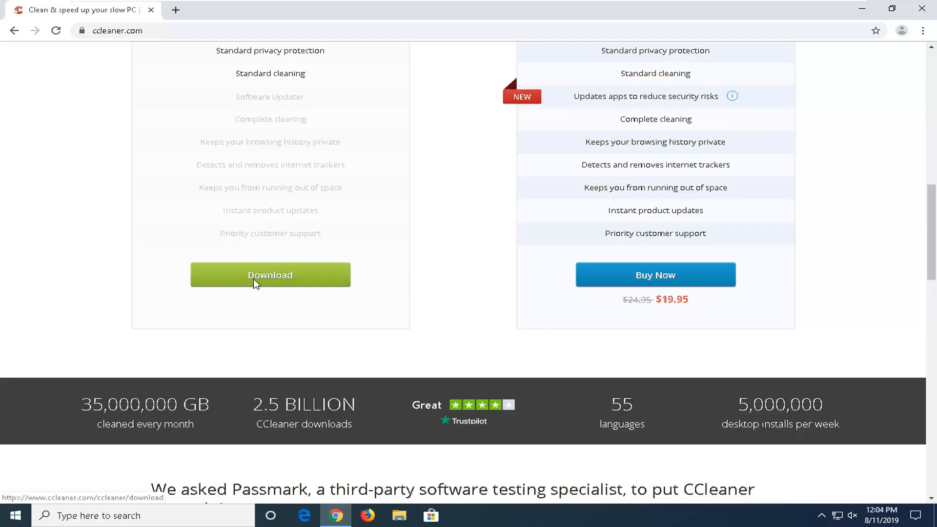
Step: Start downloading the free CCleaner installer ccsetup560.exe, then search Start for 'perfo'
left_click(270, 275)
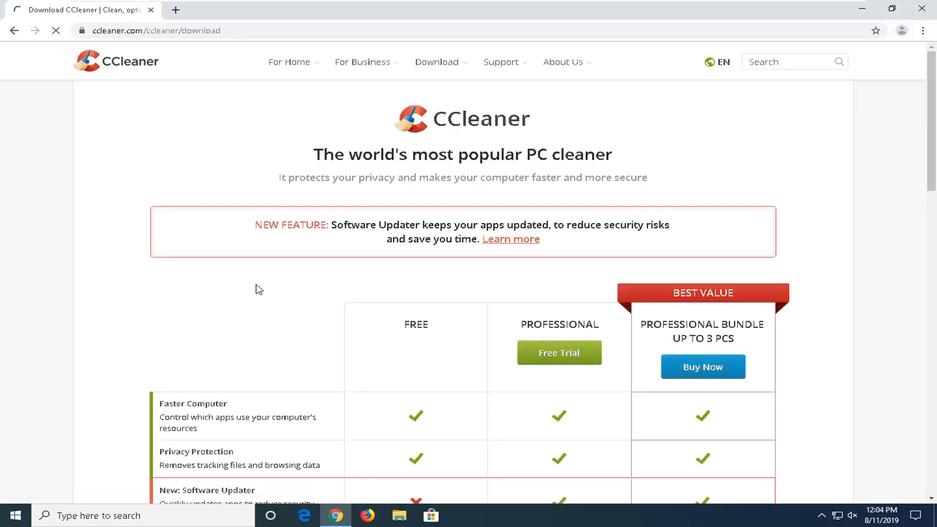
scroll("down", 3)
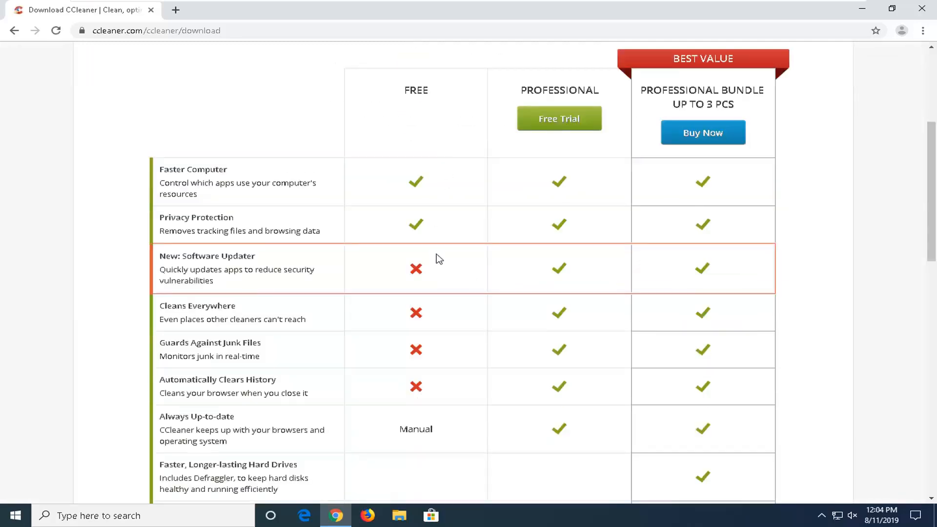
scroll("down", 3)
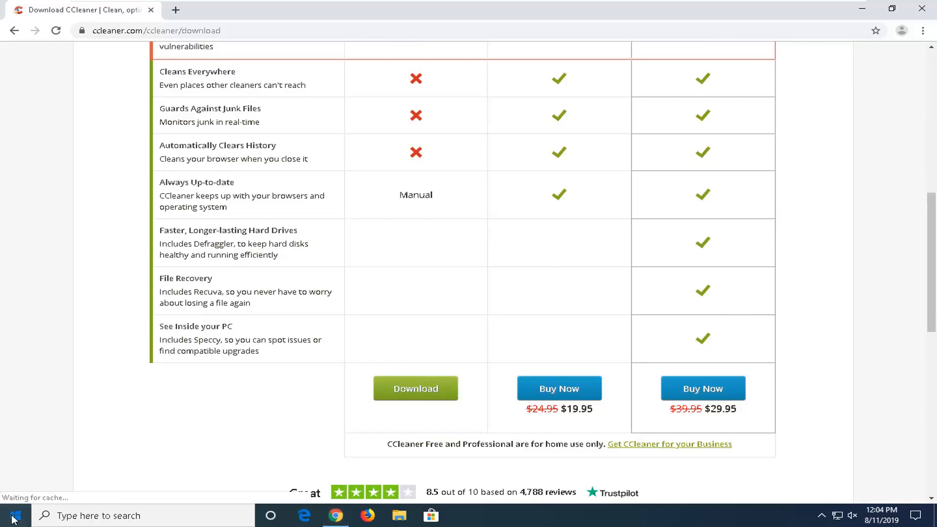
left_click(8, 515)
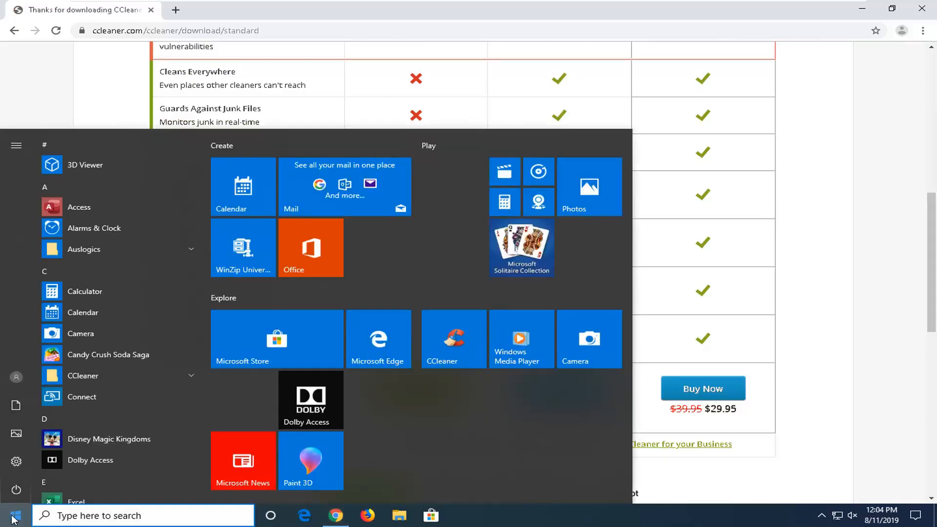
type("perfo")
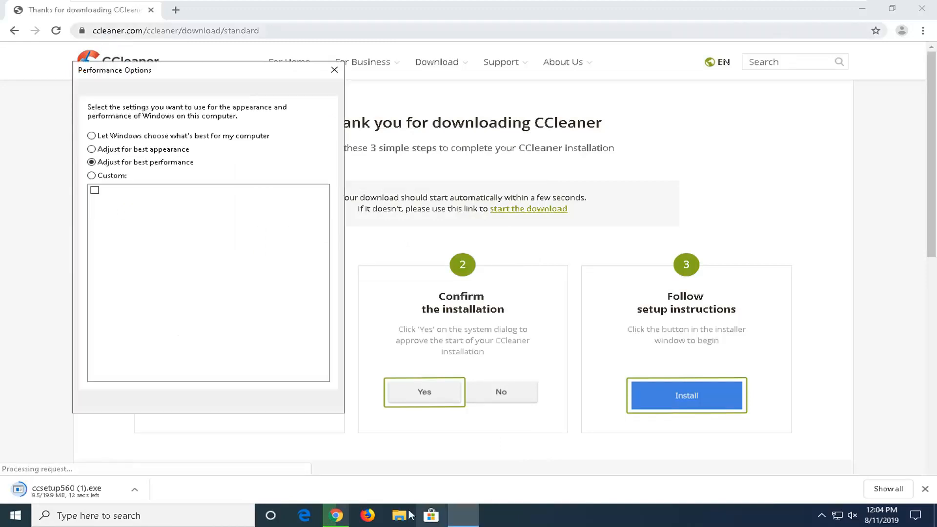
Step: Turn Smooth edges of screen fonts back on in Performance Options and confirm with OK
left_click(91, 175)
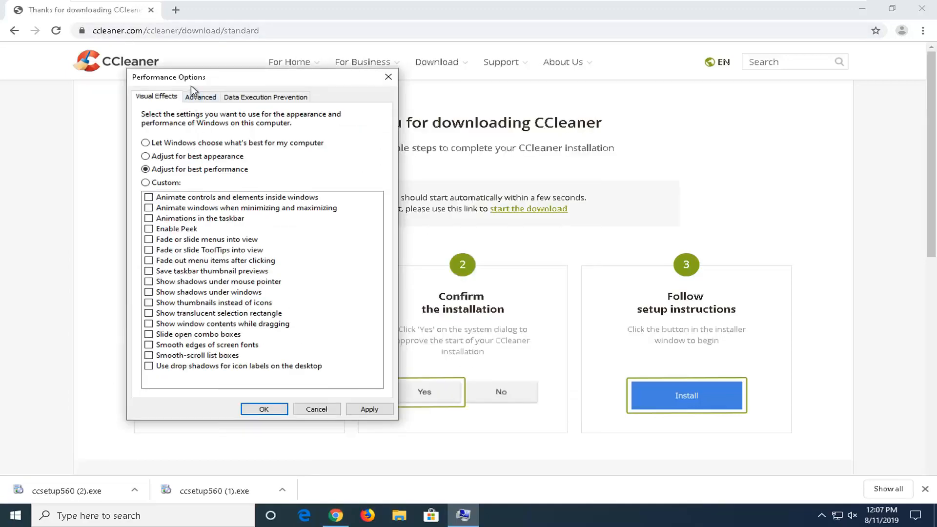
mouse_move(154, 350)
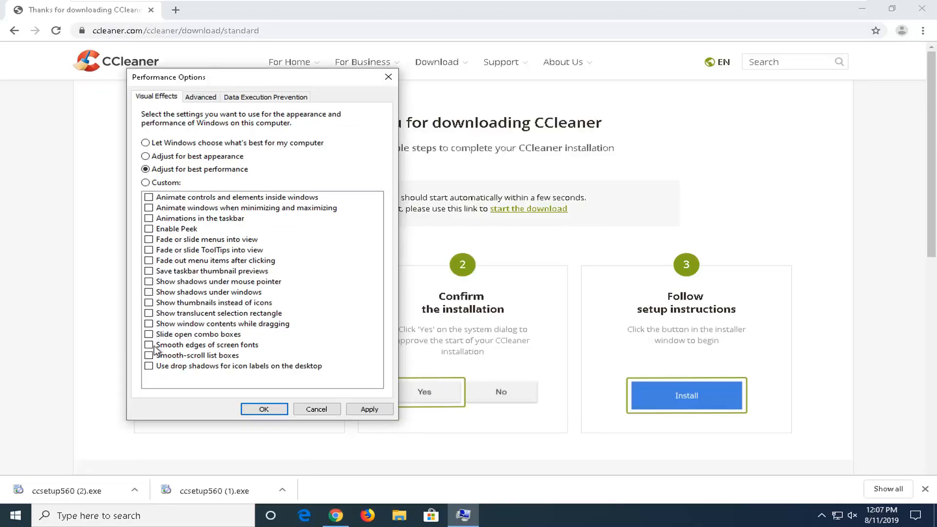
left_click(149, 345)
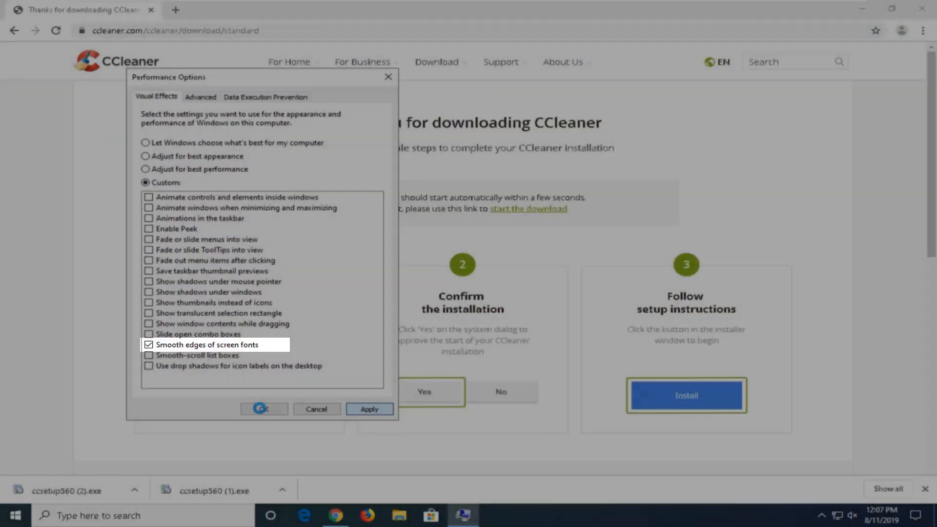
left_click(263, 409)
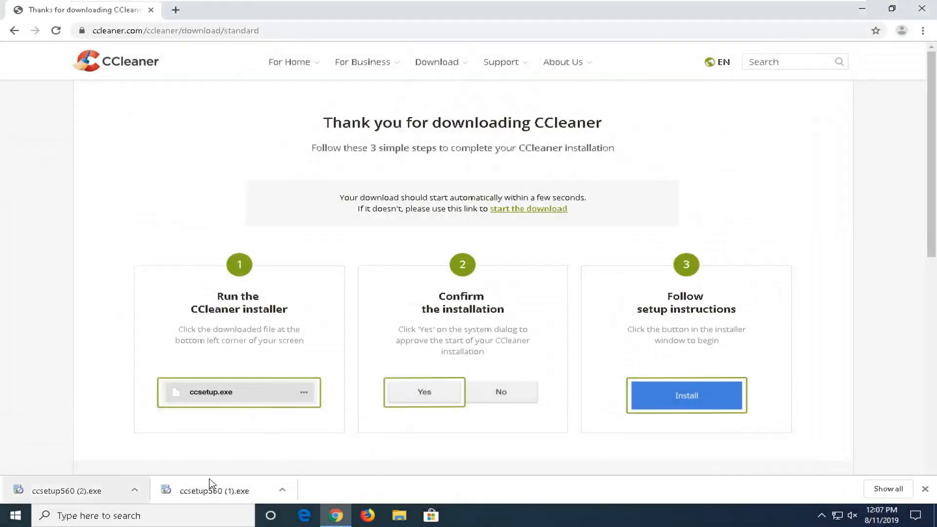
Step: Launch the downloaded ccsetup560 installer, close Chrome, and approve the User Account Control prompt
left_click(213, 490)
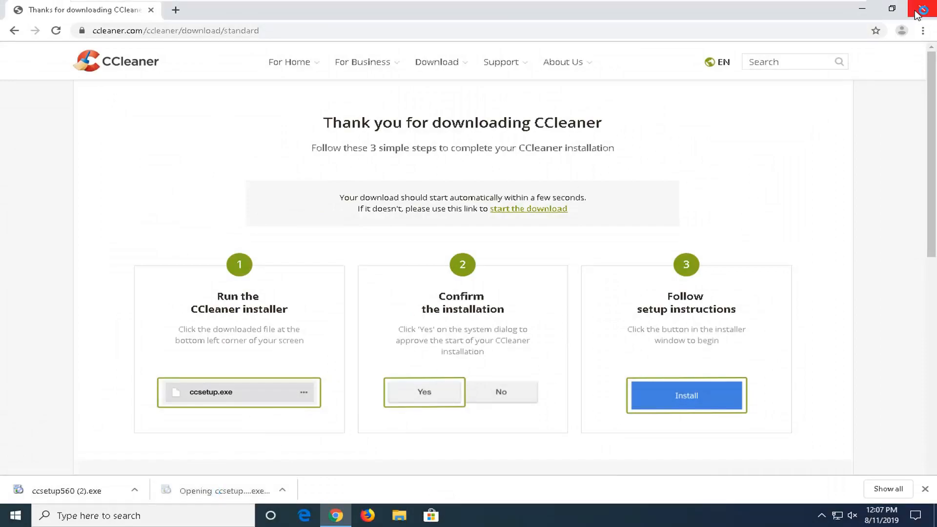
left_click(66, 491)
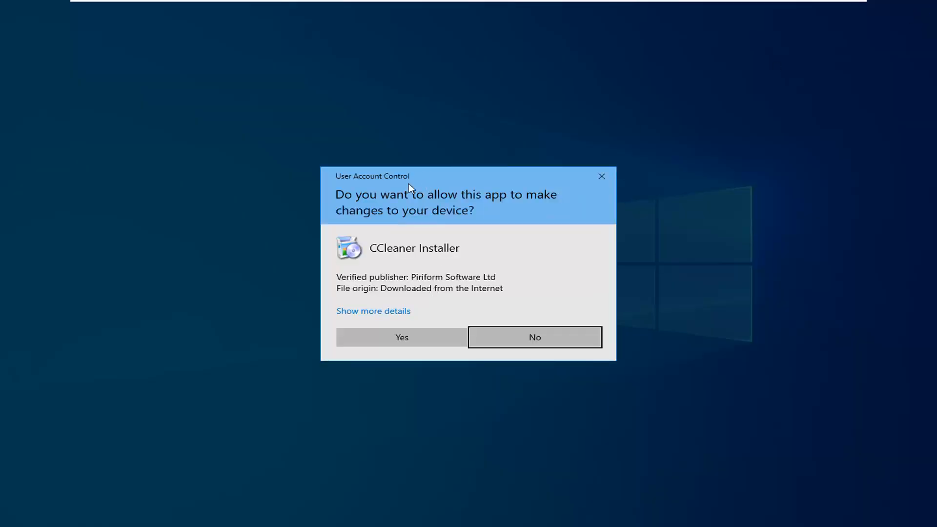
mouse_move(416, 248)
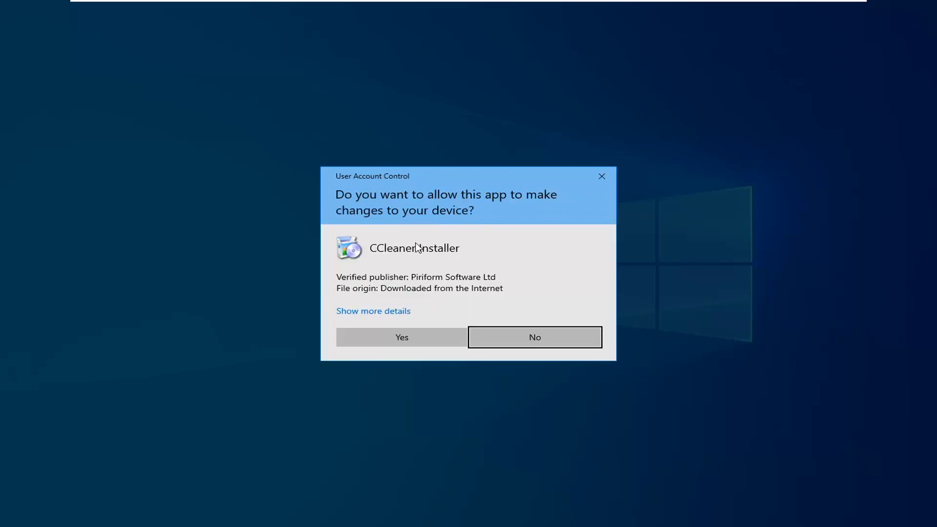
left_click(533, 337)
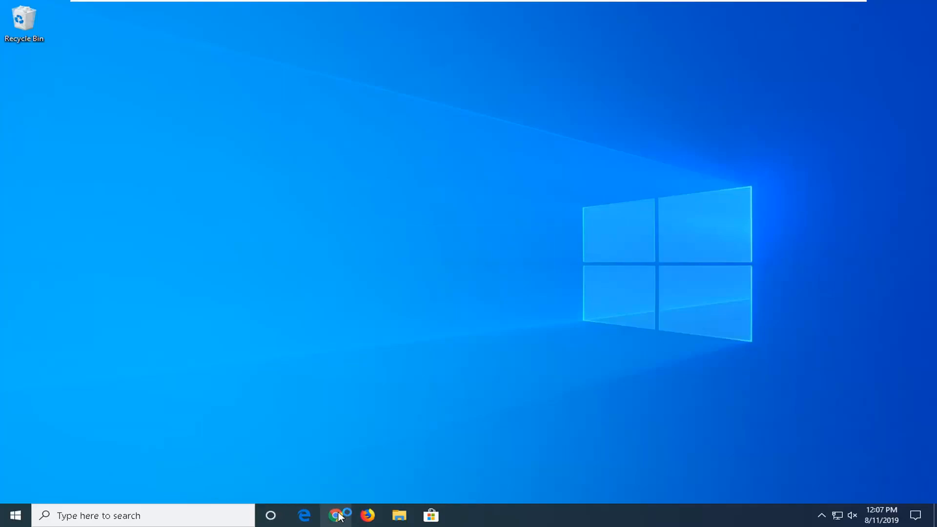
Step: Reopen Chrome, visit ccleaner.com, then close the browser again
left_click(336, 515)
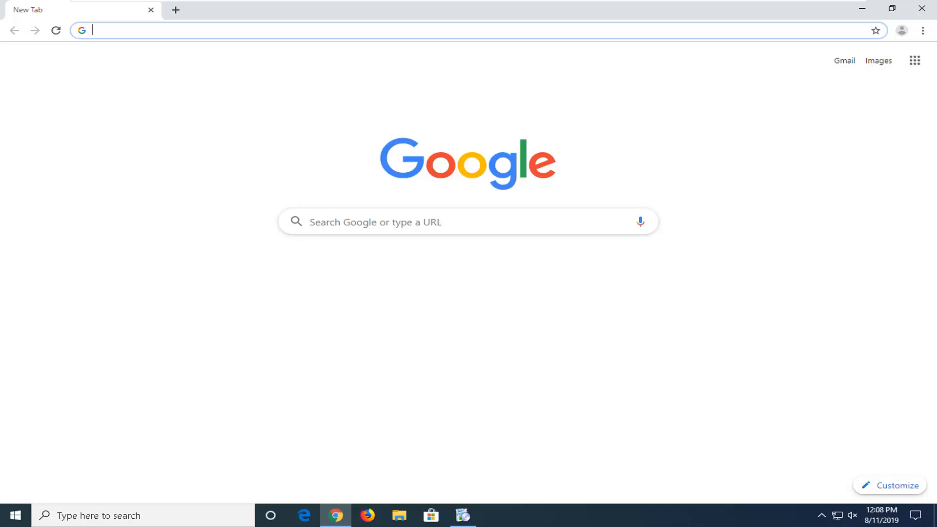
type("ccleanerccleaner.com")
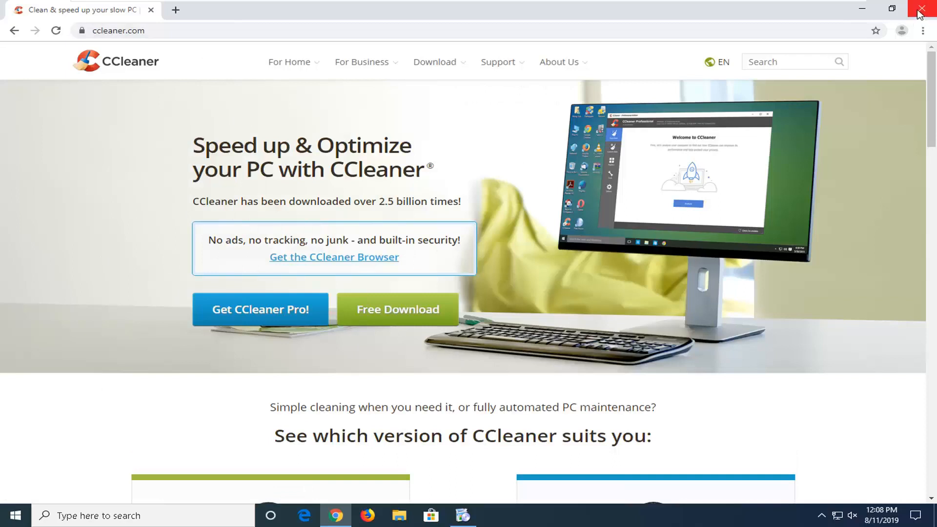
mouse_move(924, 11)
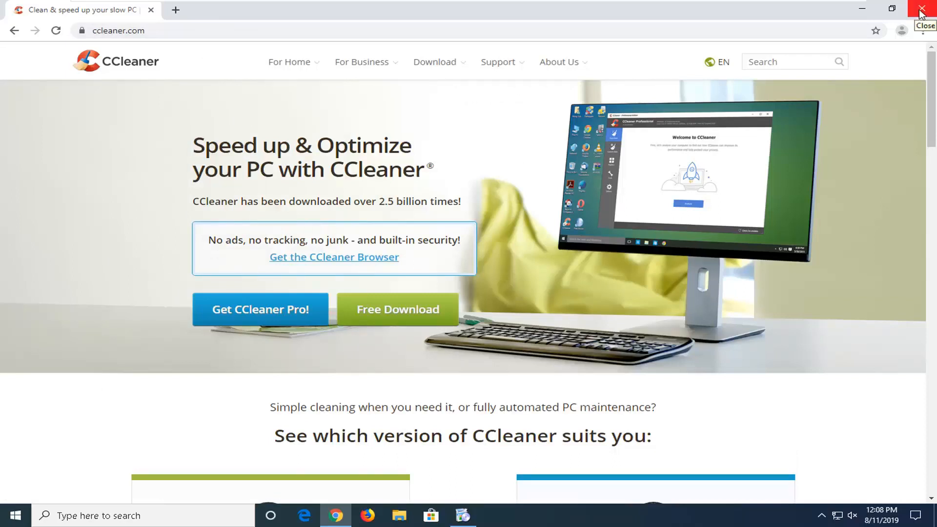
left_click(925, 8)
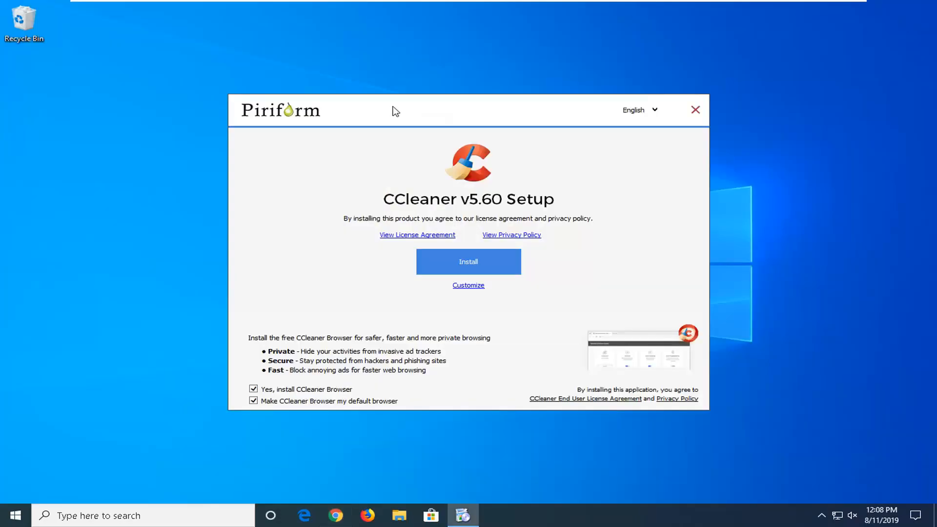
mouse_move(98, 327)
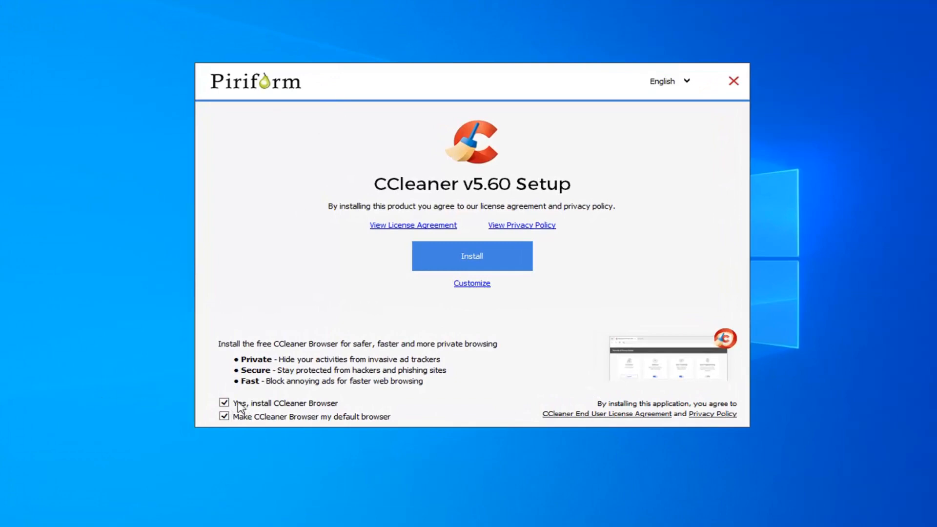
mouse_move(293, 66)
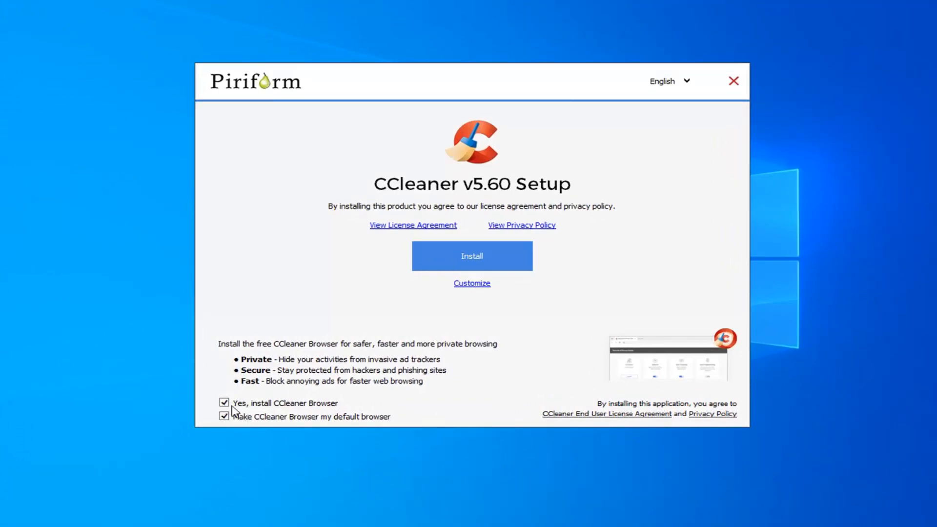
Step: Decline the CCleaner Browser and uncheck both Recycle Bin context menu options
left_click(224, 402)
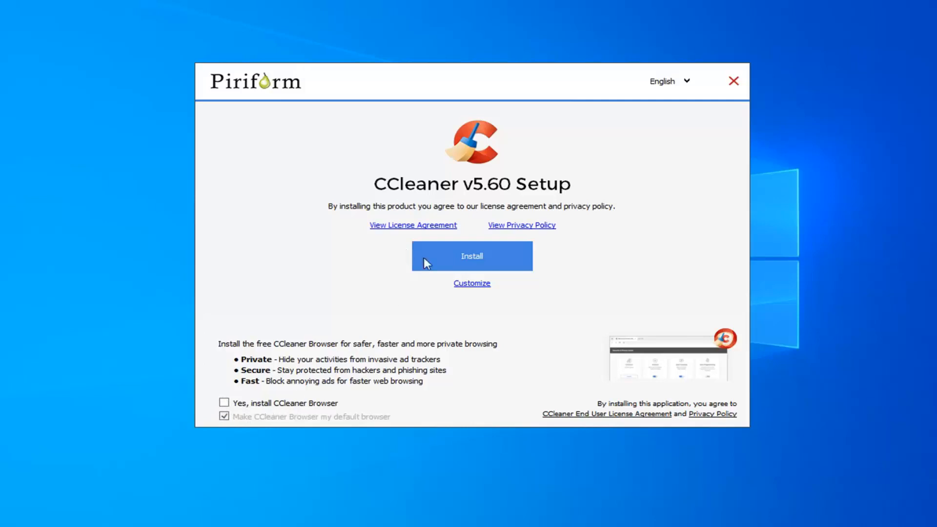
left_click(472, 283)
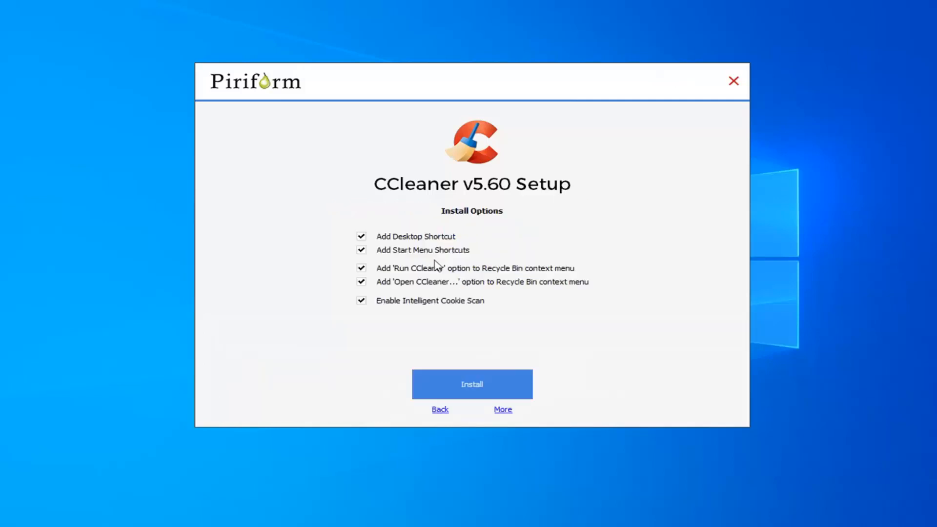
mouse_move(388, 250)
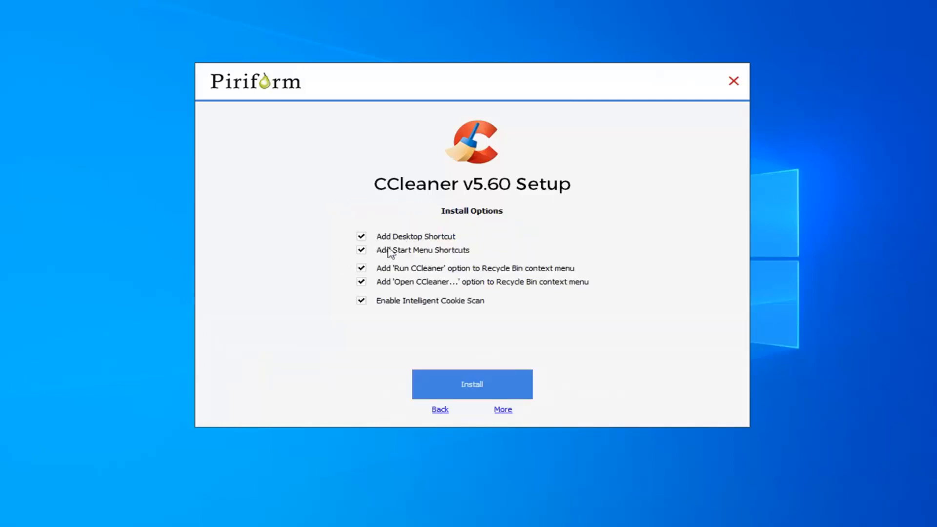
left_click(361, 250)
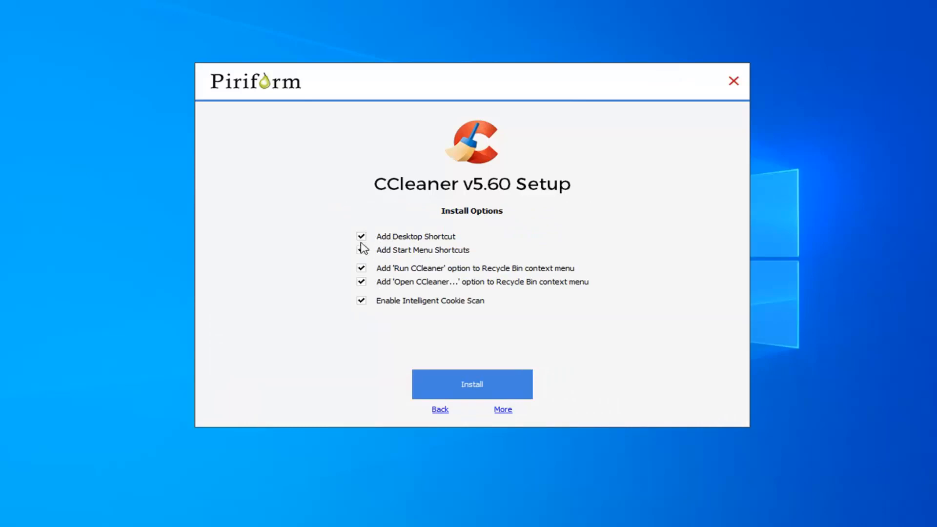
left_click(362, 250)
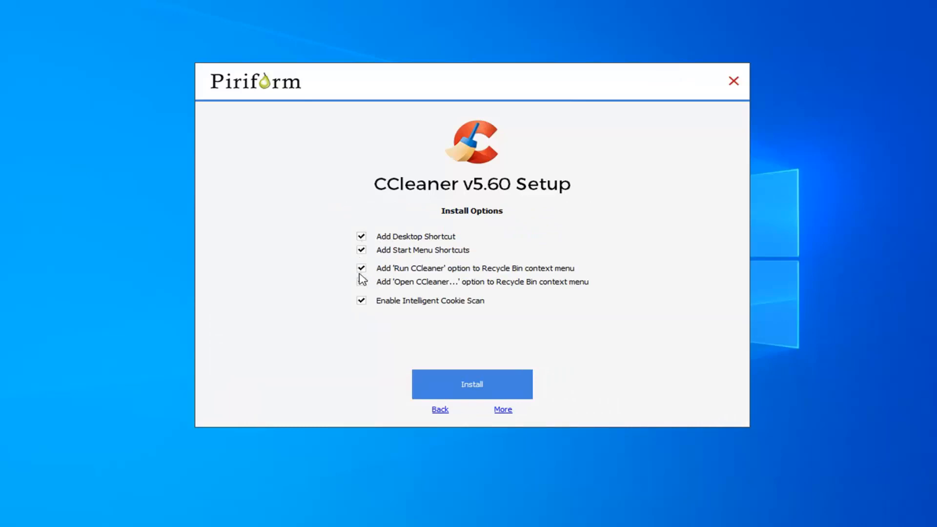
left_click(361, 268)
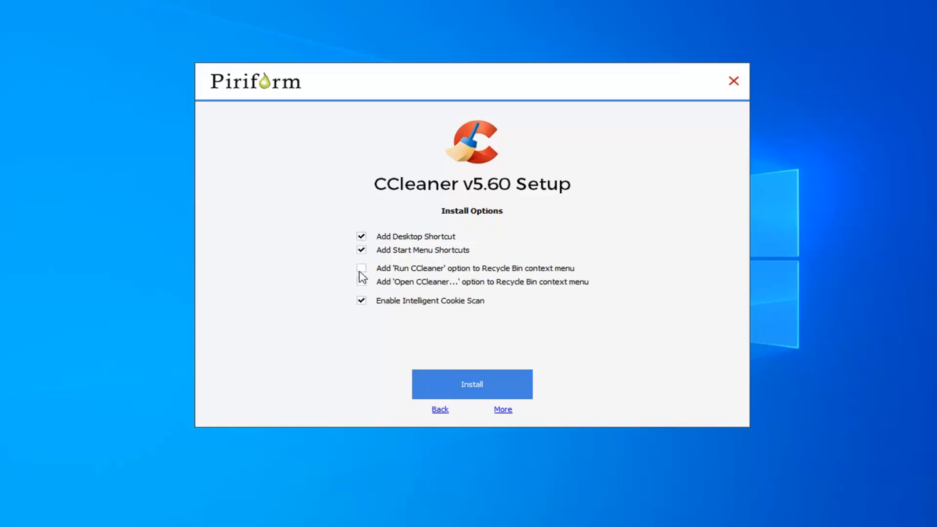
mouse_move(469, 307)
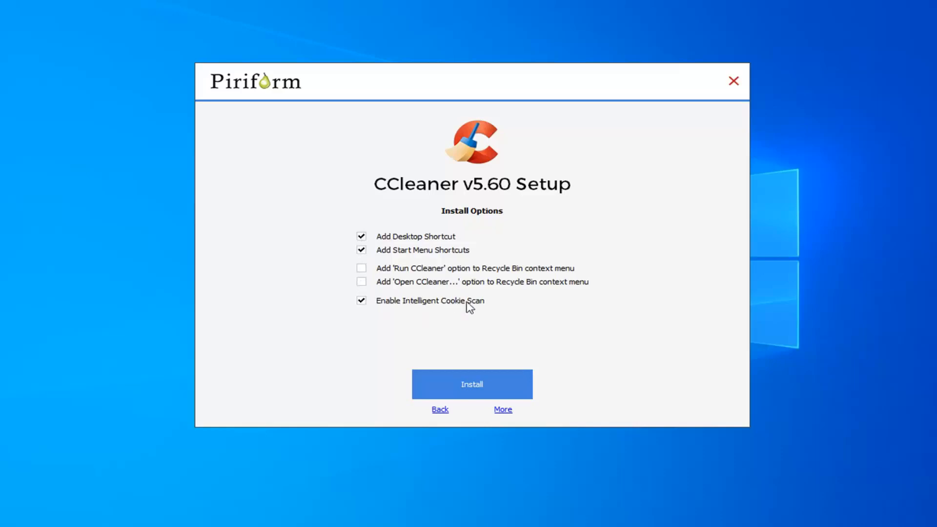
mouse_move(472, 384)
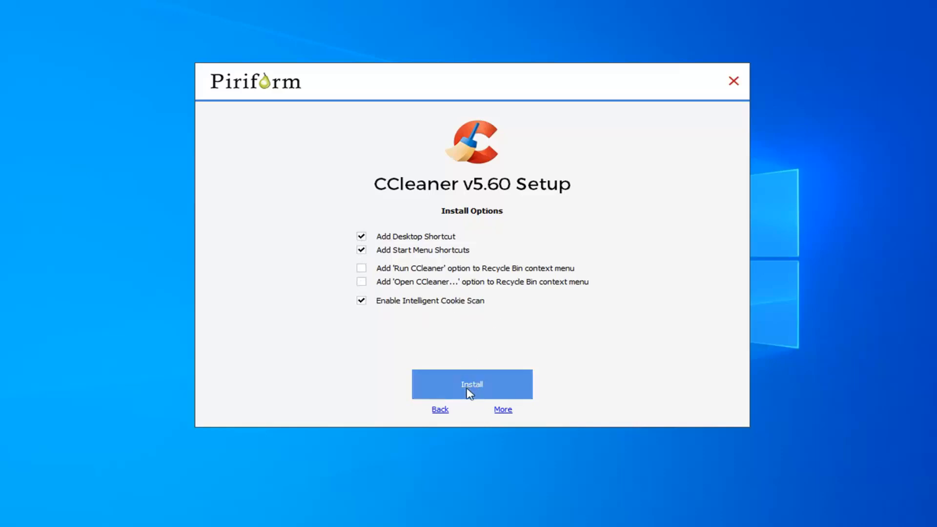
Step: Install CCleaner and run it without viewing the release notes
left_click(472, 383)
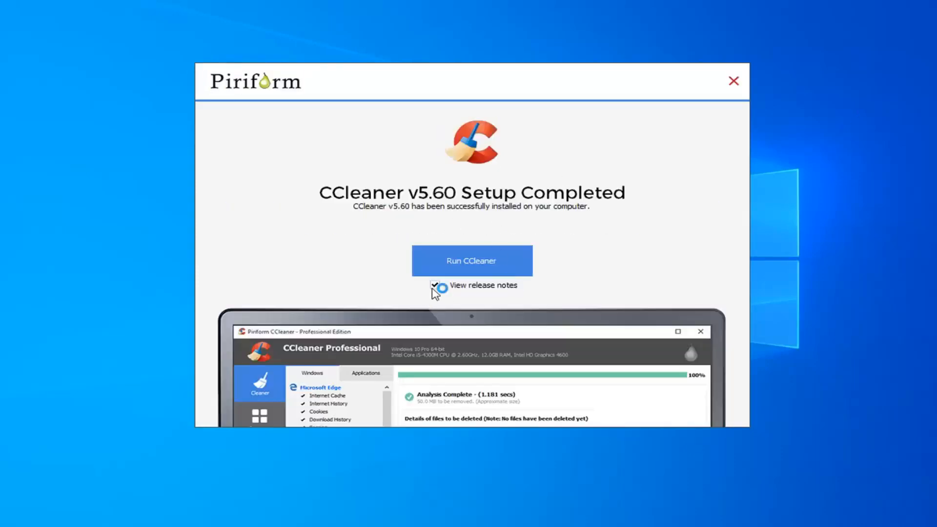
left_click(435, 286)
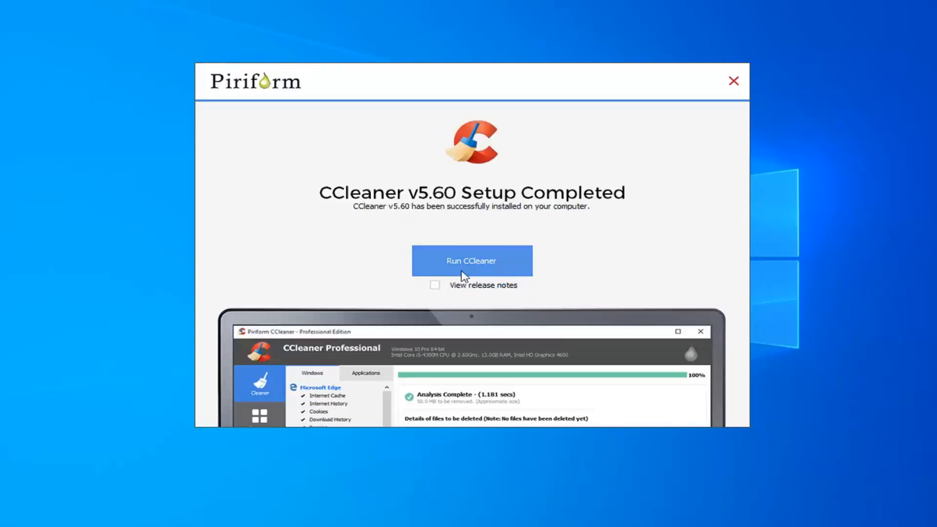
left_click(733, 81)
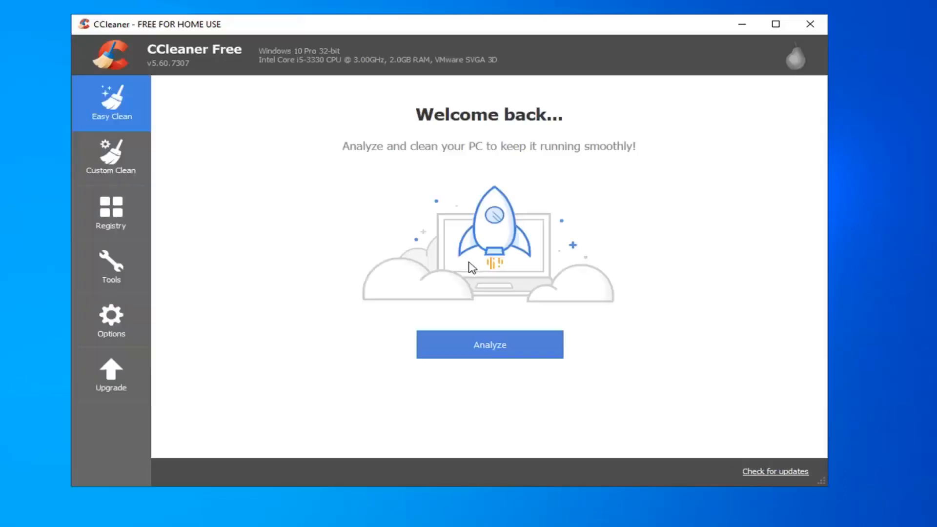
Step: Switch to Custom Clean and review the checked items to clean
left_click(111, 159)
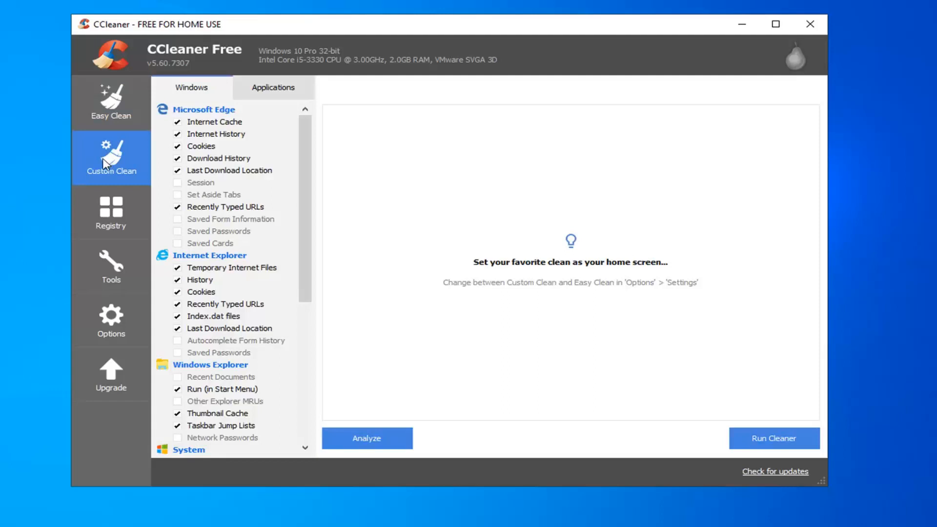
scroll("down", 3)
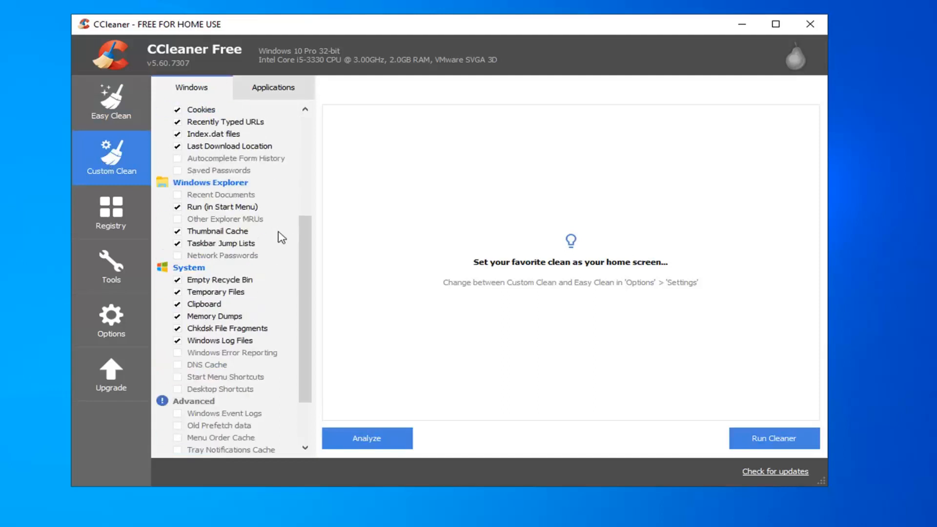
scroll("up", 3)
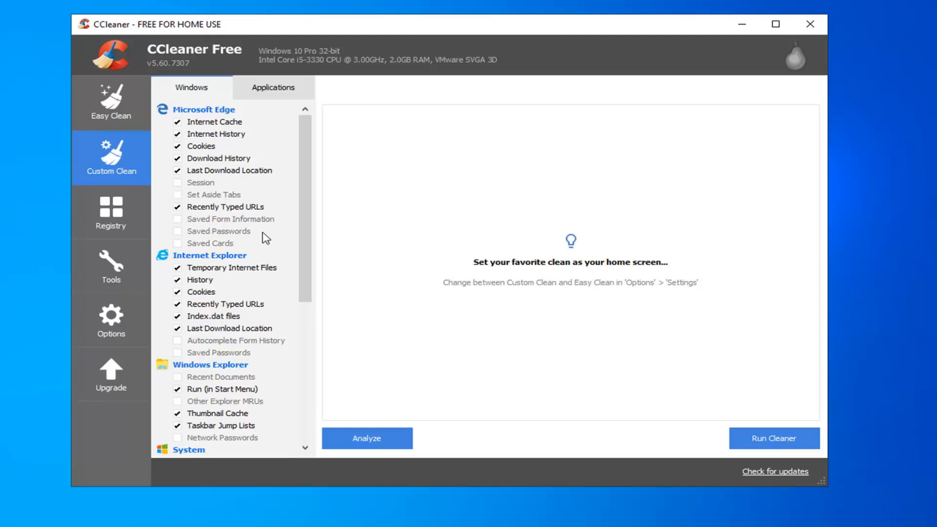
scroll("down", 3)
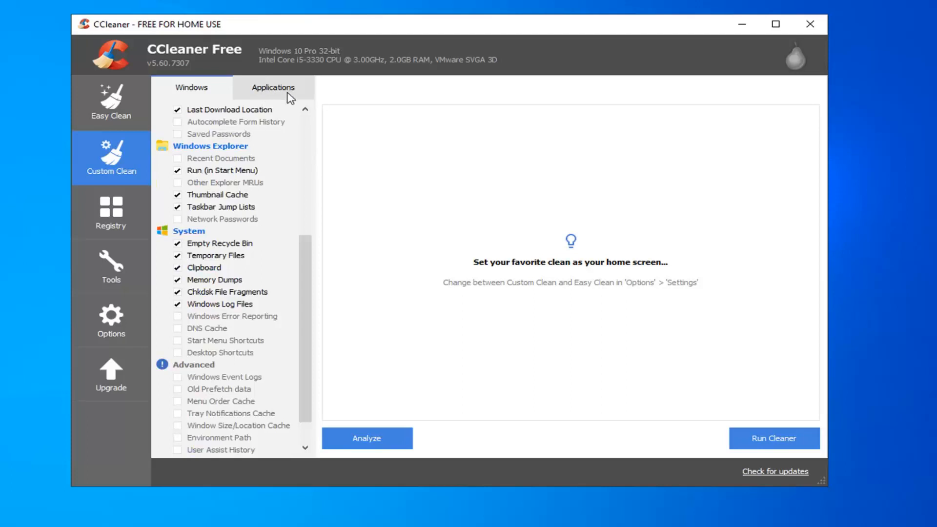
scroll("up", 3)
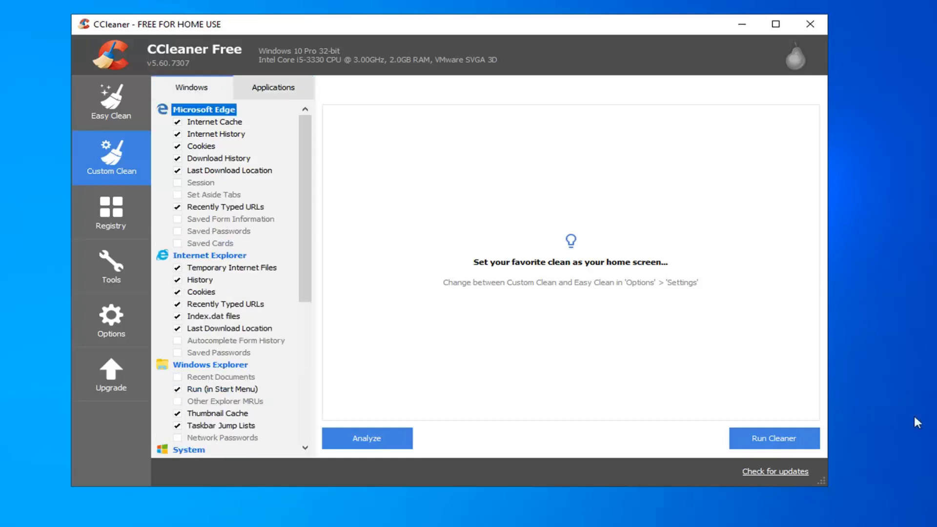
Step: Run the cleaner to remove 54.9 MB of junk files, then go to Registry
left_click(773, 438)
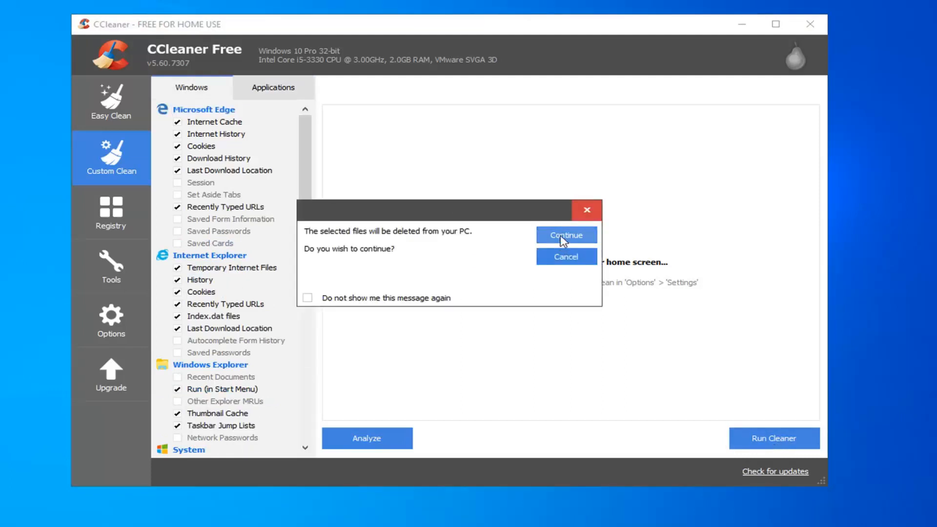
left_click(565, 235)
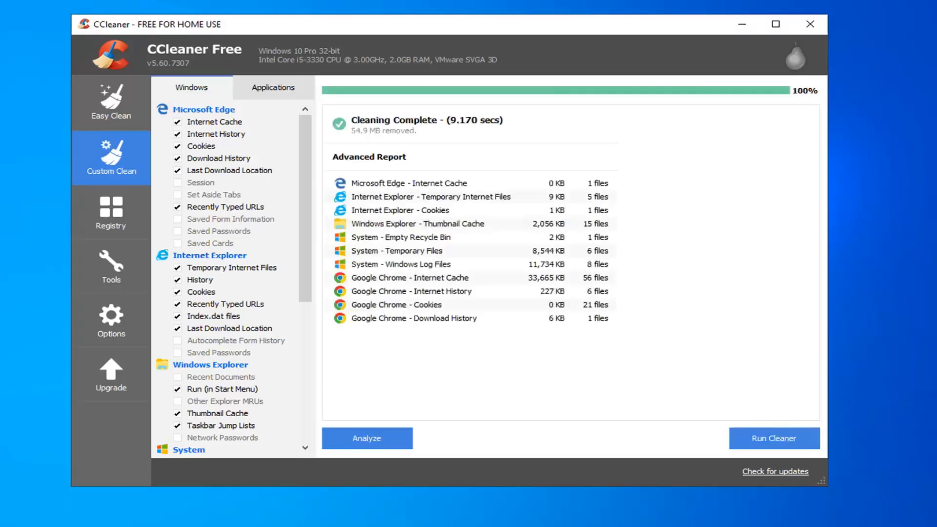
mouse_move(114, 301)
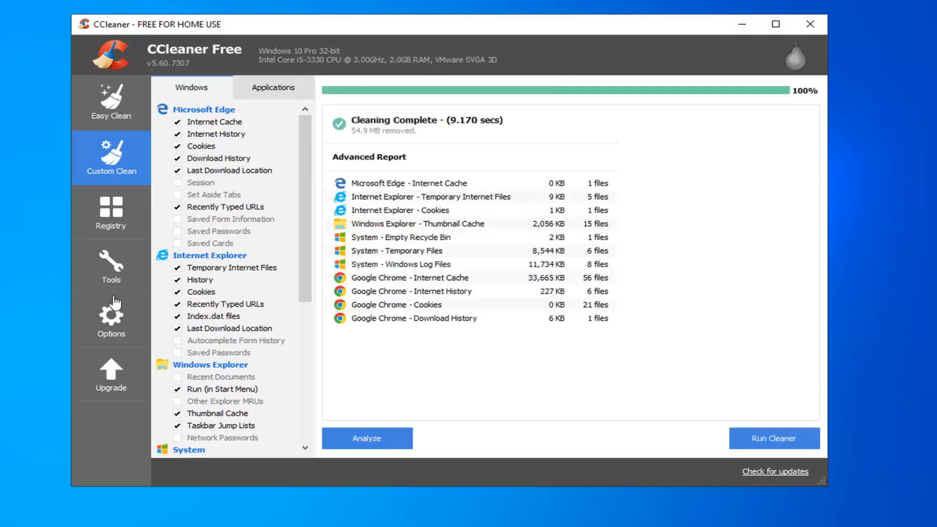
left_click(110, 212)
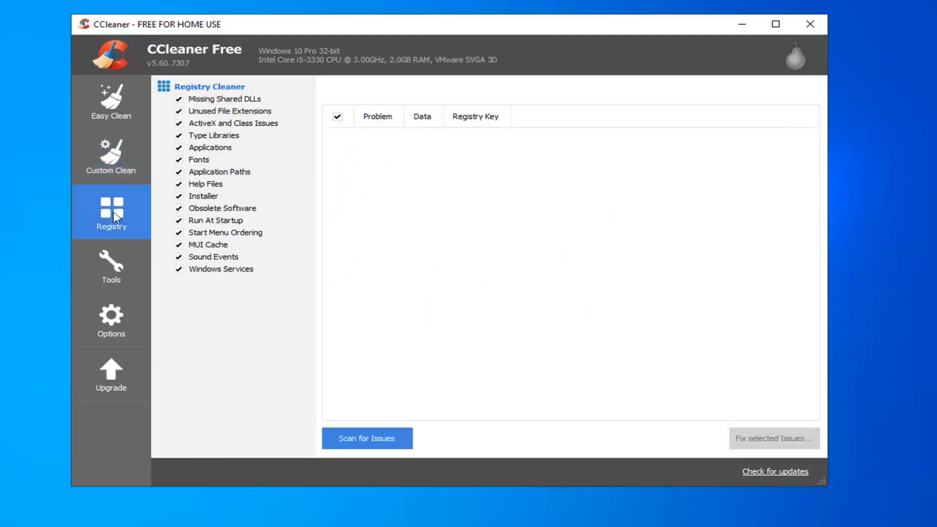
Step: Scan the registry, start fixing the ten issues found, and accept the backup prompt
left_click(367, 438)
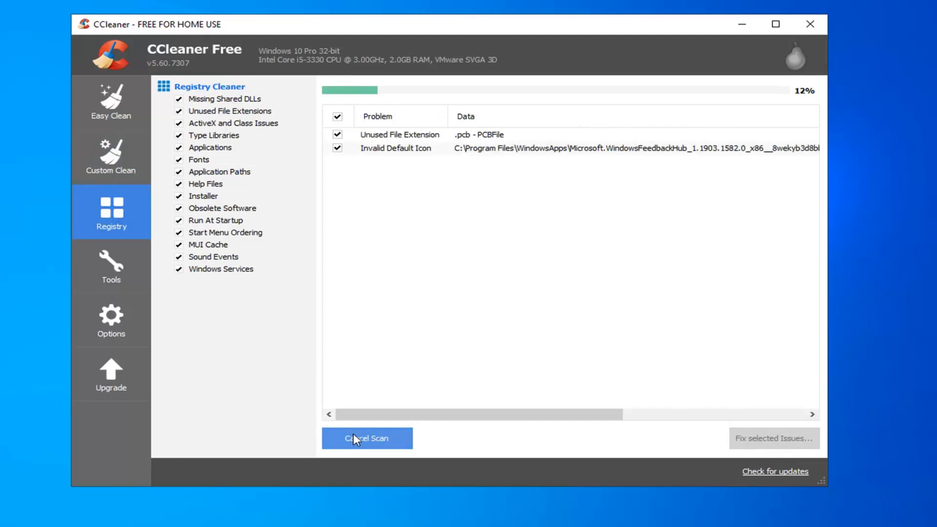
mouse_move(674, 359)
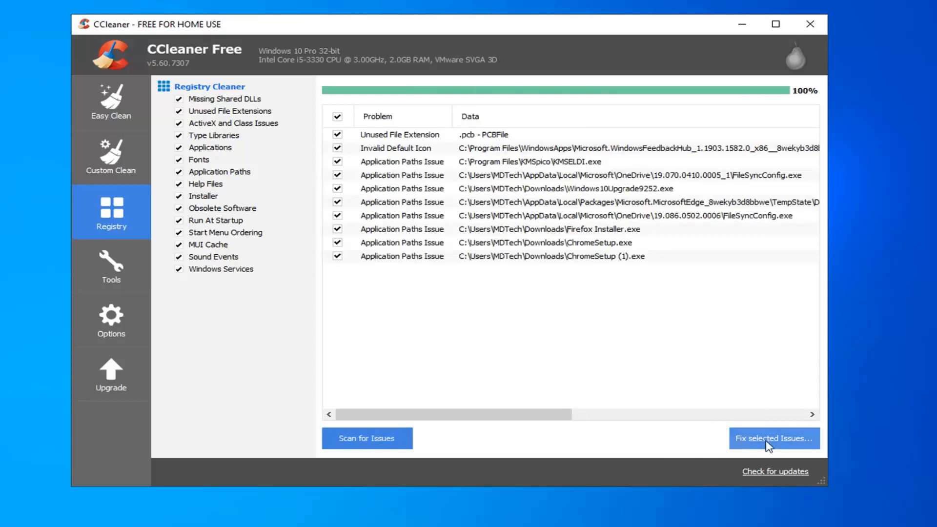
left_click(773, 439)
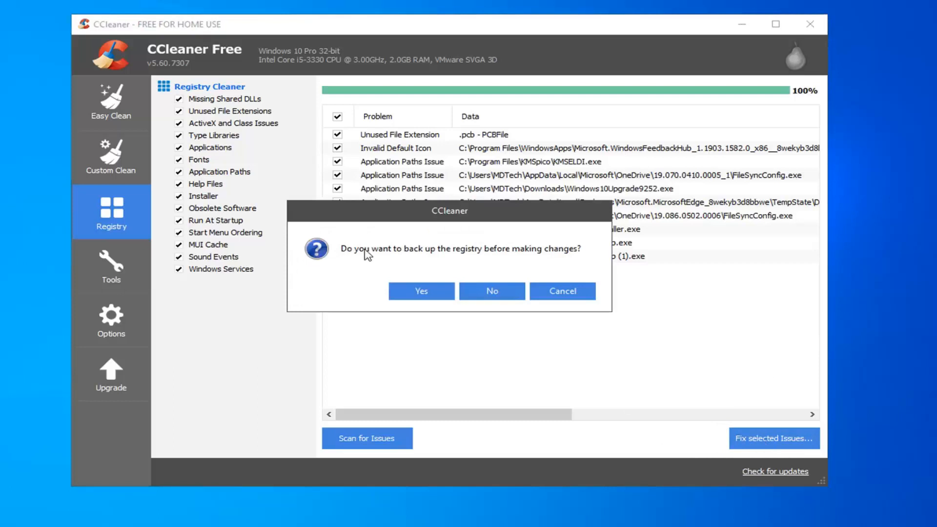
mouse_move(465, 268)
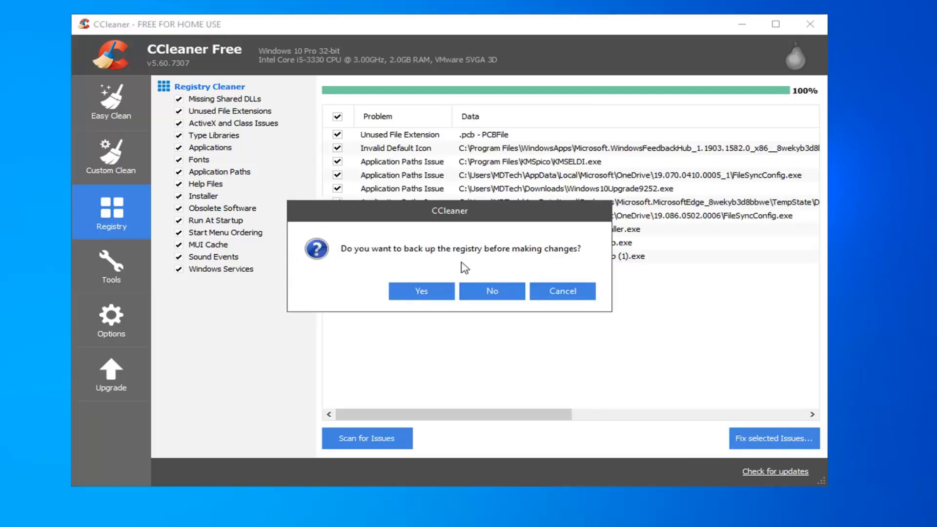
left_click(420, 291)
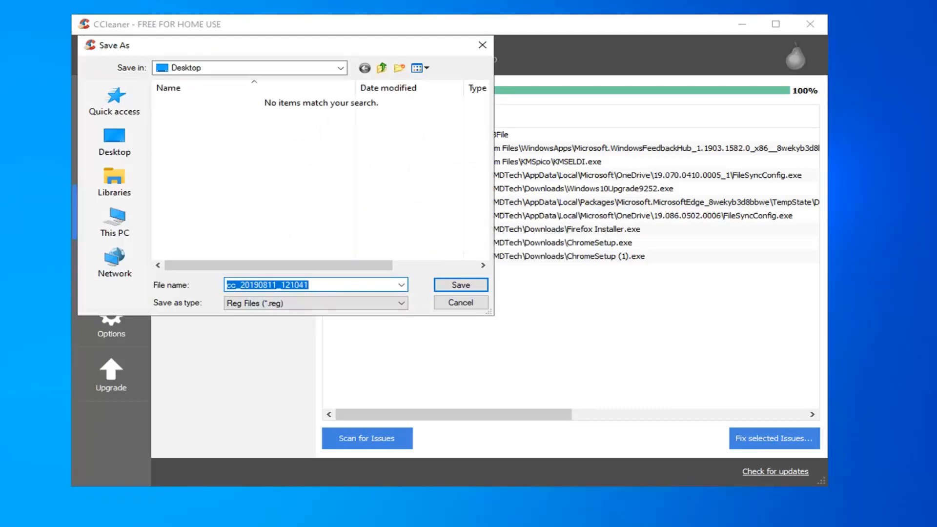
Step: Save the registry backup as '8.11.19 Backup' on the Desktop and fix all ten issues
type("8.11")
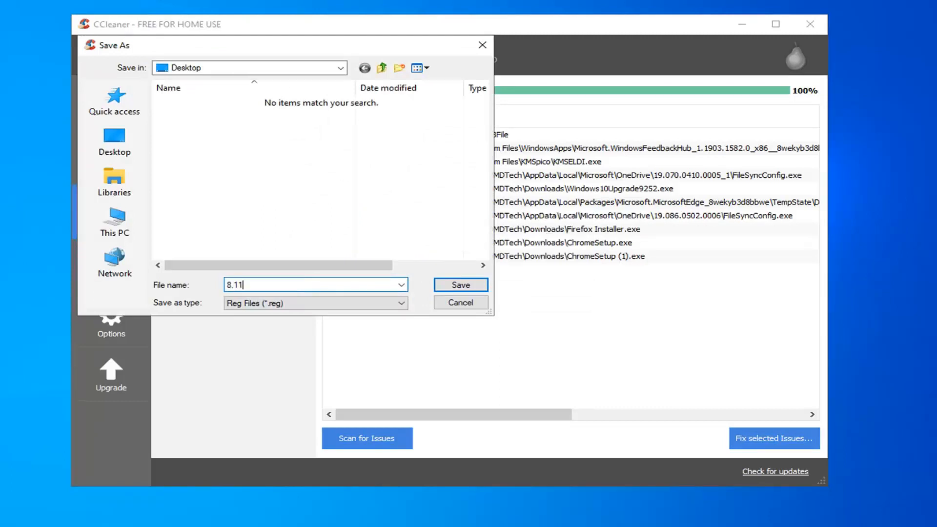
type(".19 Backup")
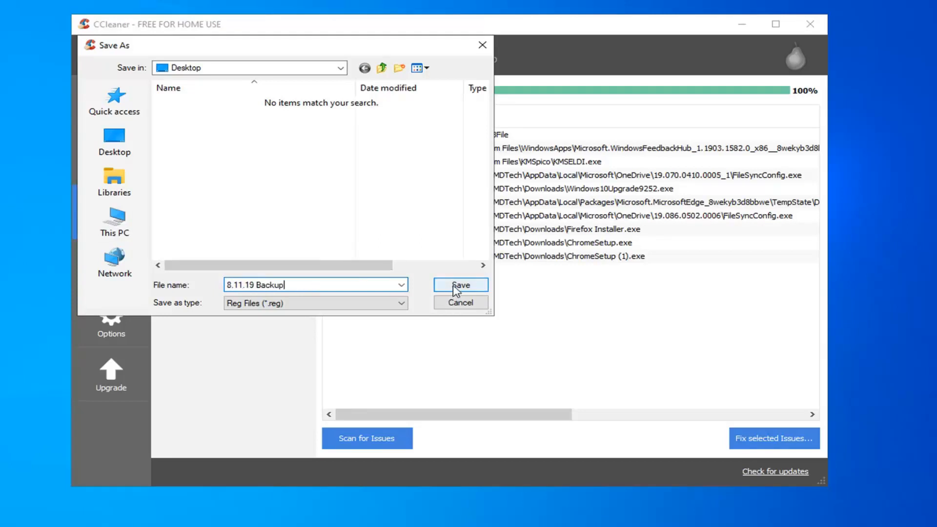
left_click(460, 284)
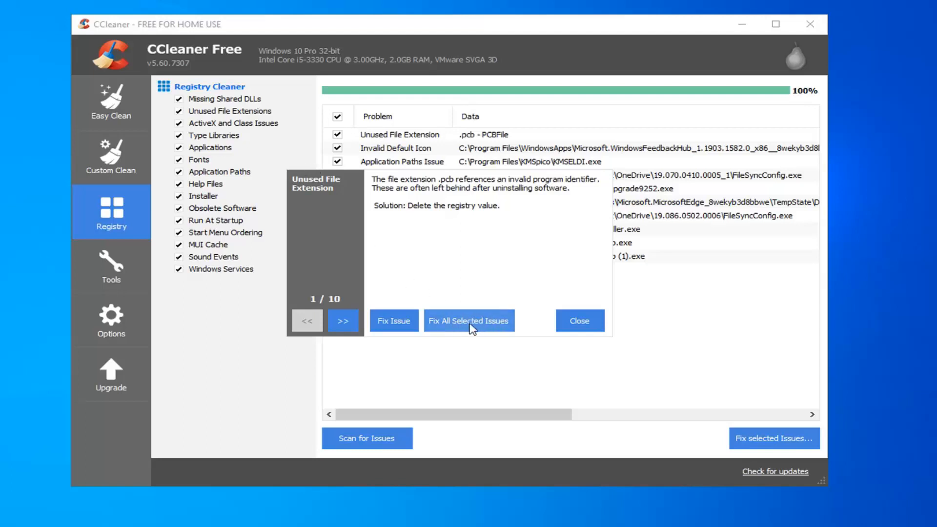
left_click(468, 320)
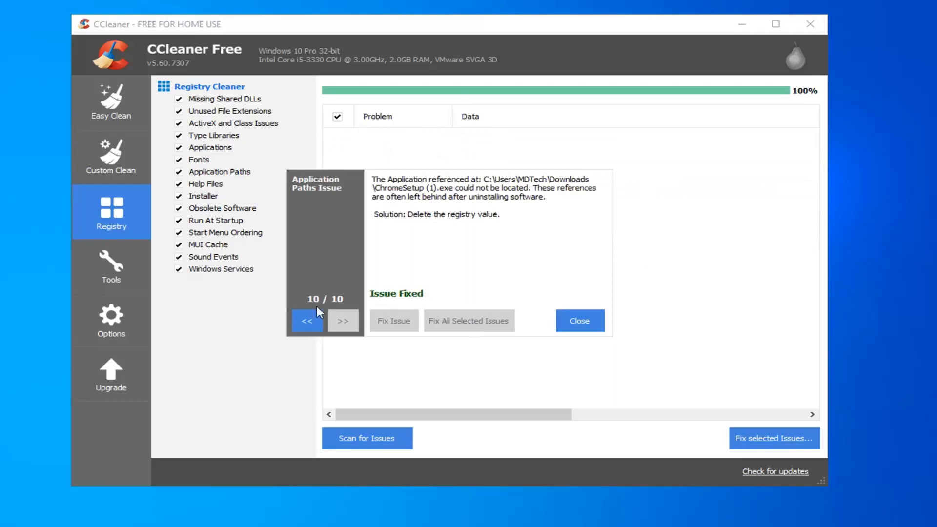